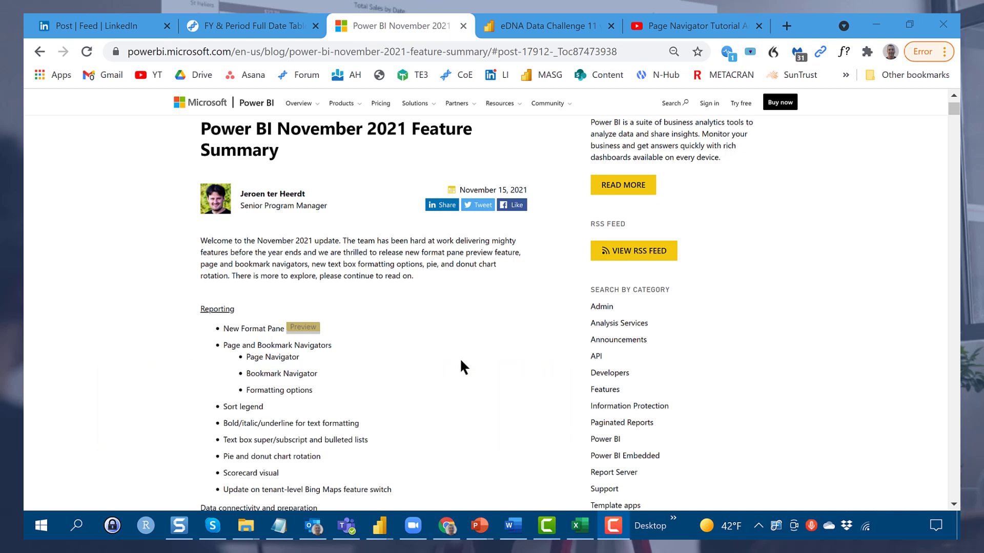
{"action": "mouse_move", "coordinate": [401, 363]}
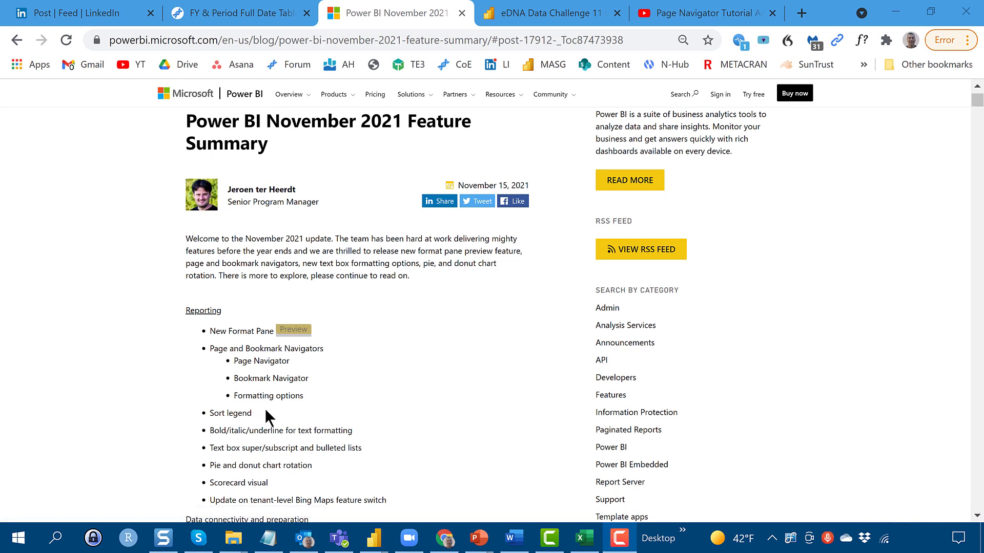
{"action": "mouse_move", "coordinate": [423, 366]}
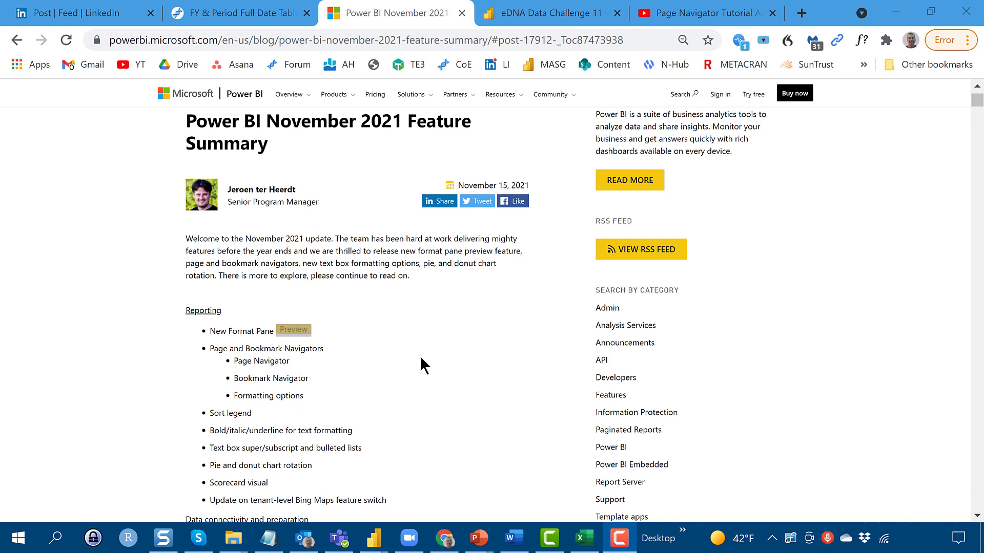
{"action": "mouse_move", "coordinate": [437, 517]}
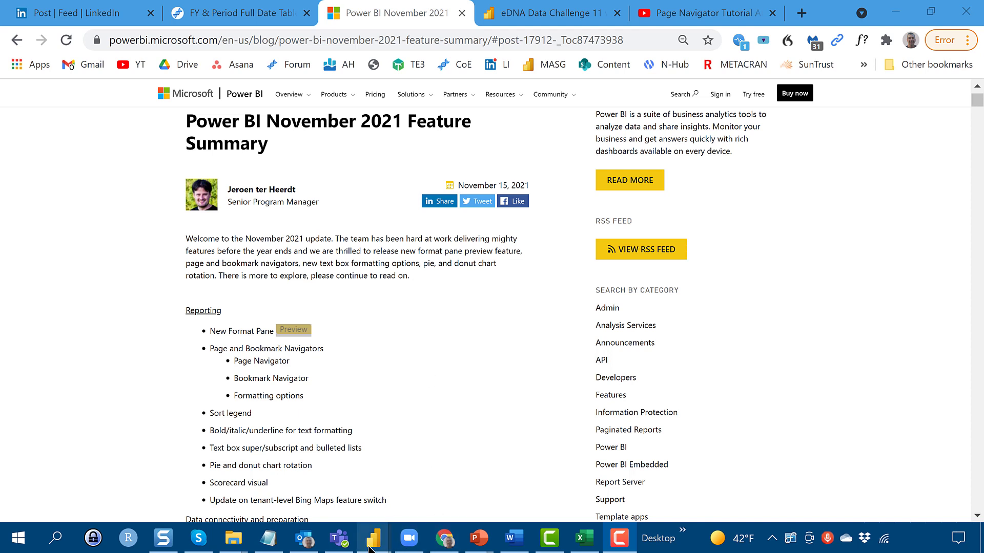
{"action": "mouse_move", "coordinate": [371, 539]}
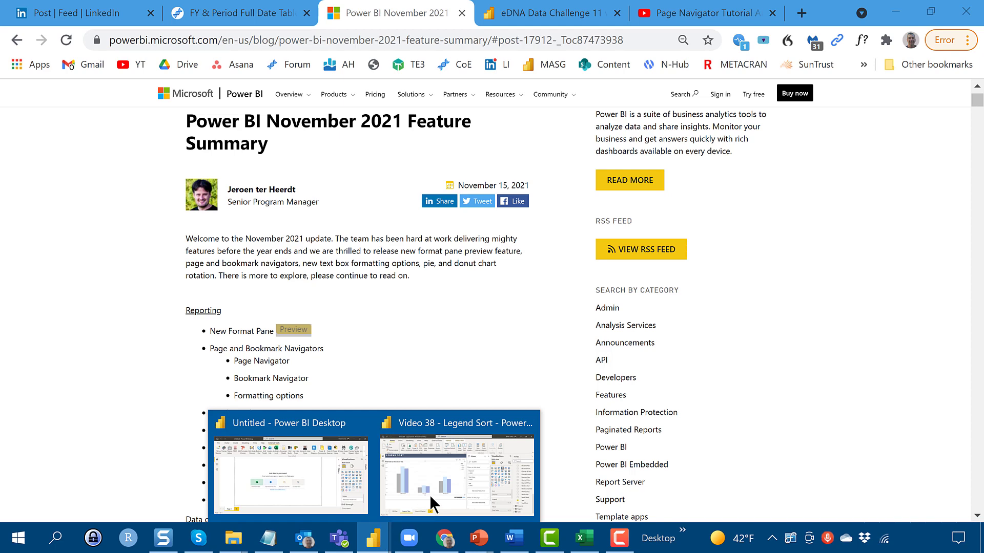
Sort the Year legend of the Total Sales by Channel and Year chart descending, 2021 first
{"action": "left_click", "coordinate": [457, 474]}
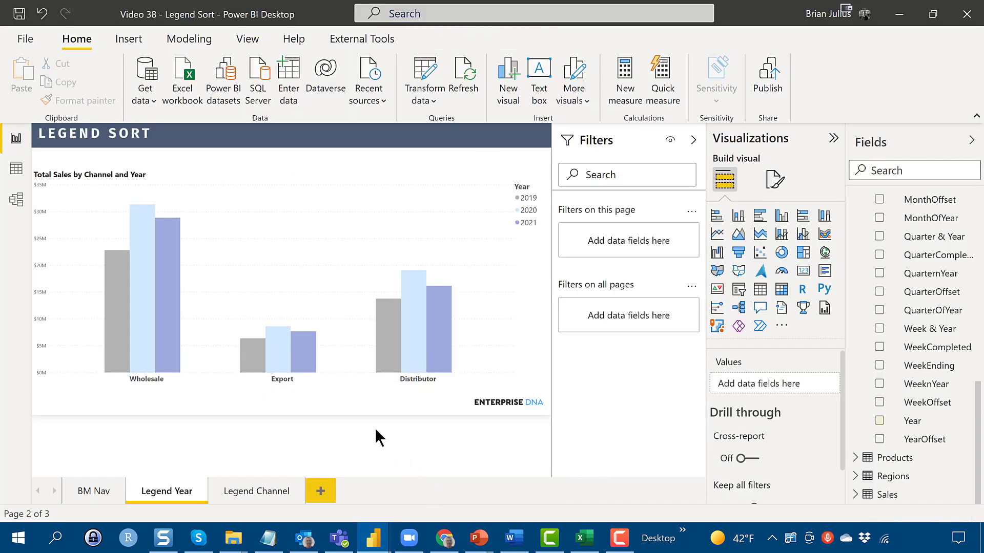
{"action": "mouse_move", "coordinate": [350, 424]}
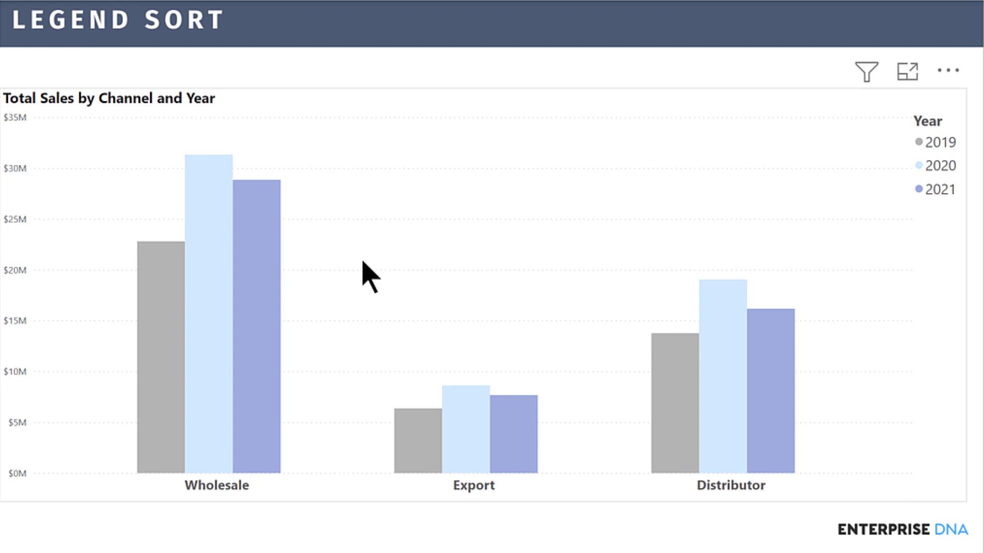
{"action": "mouse_move", "coordinate": [247, 178]}
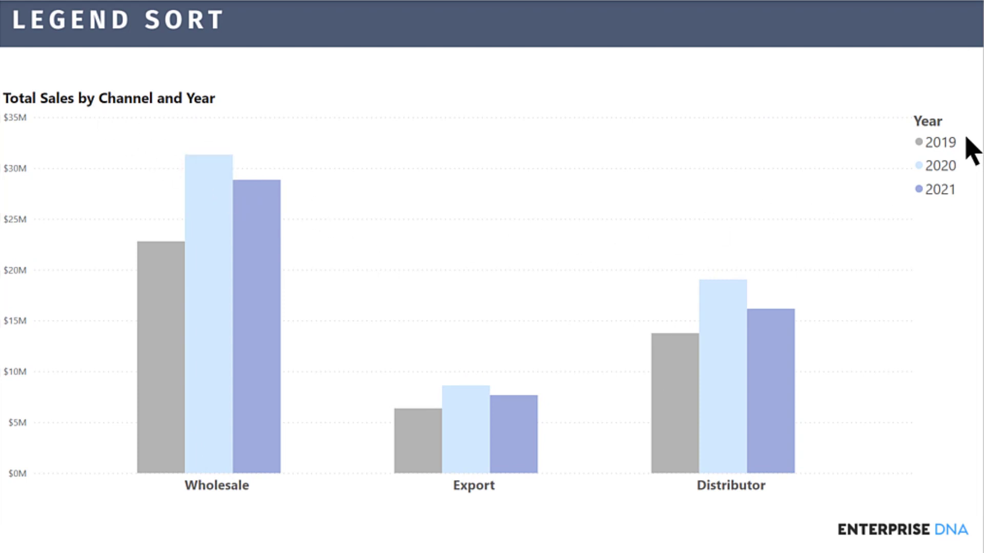
{"action": "mouse_move", "coordinate": [954, 210]}
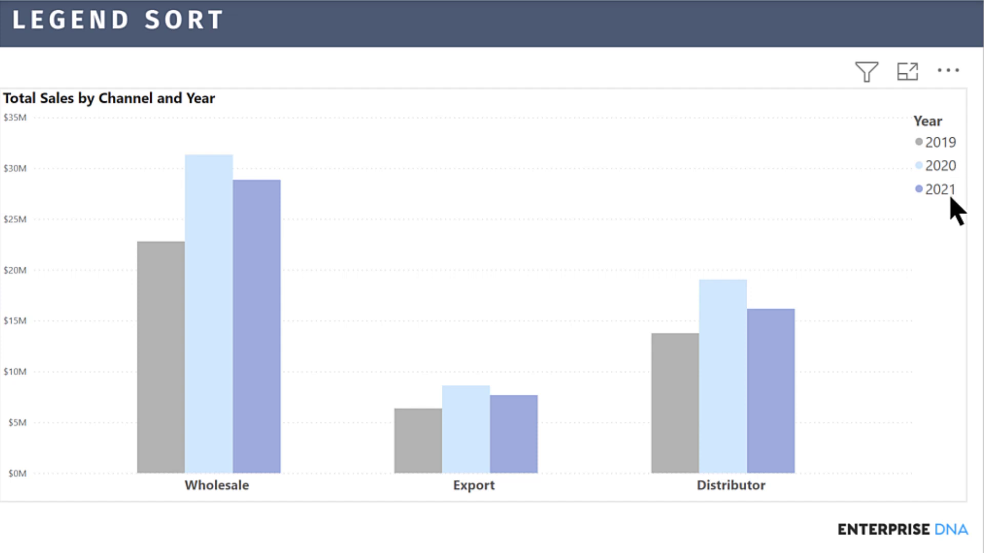
{"action": "mouse_move", "coordinate": [909, 271]}
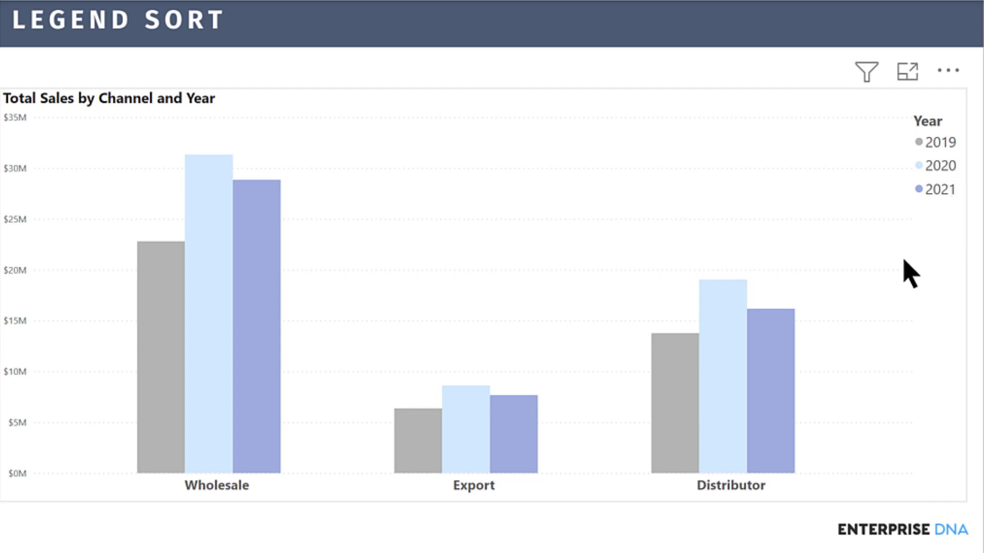
{"action": "mouse_move", "coordinate": [907, 270]}
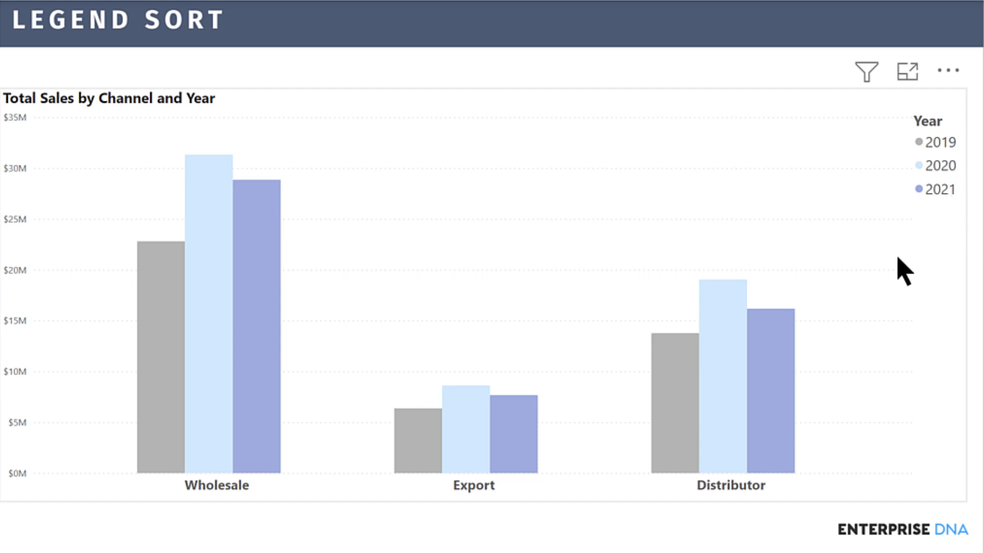
{"action": "mouse_move", "coordinate": [949, 74]}
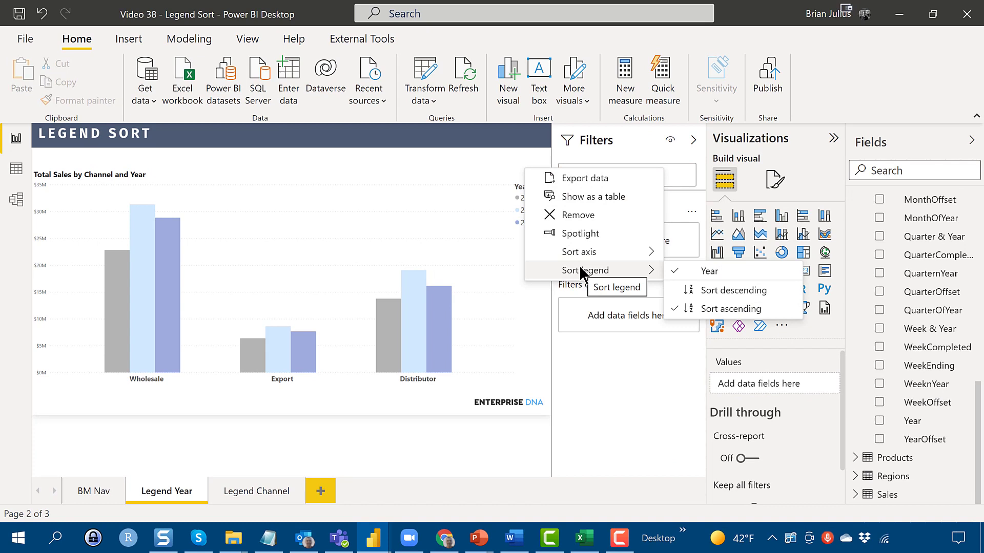
{"action": "mouse_move", "coordinate": [644, 270]}
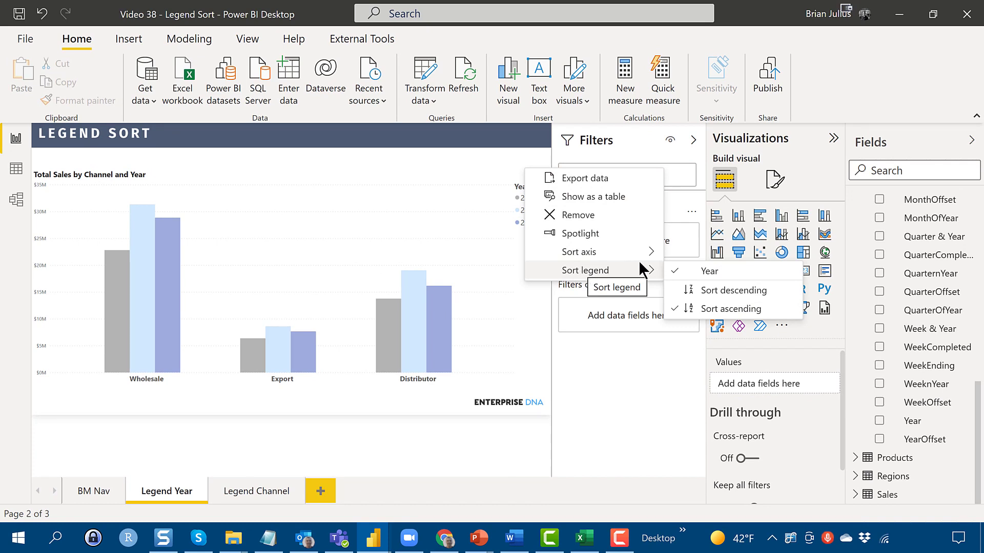
{"action": "mouse_move", "coordinate": [733, 290]}
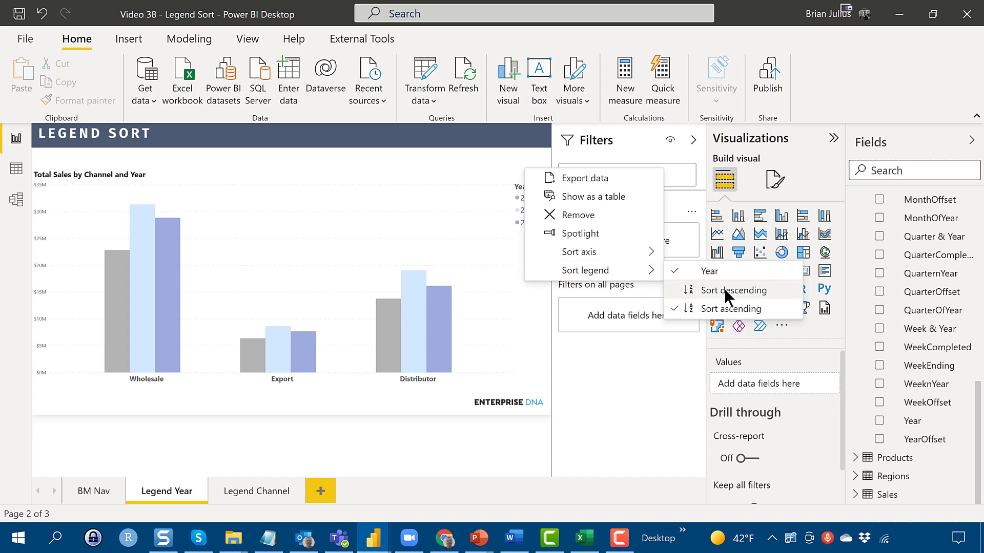
{"action": "left_click", "coordinate": [733, 290]}
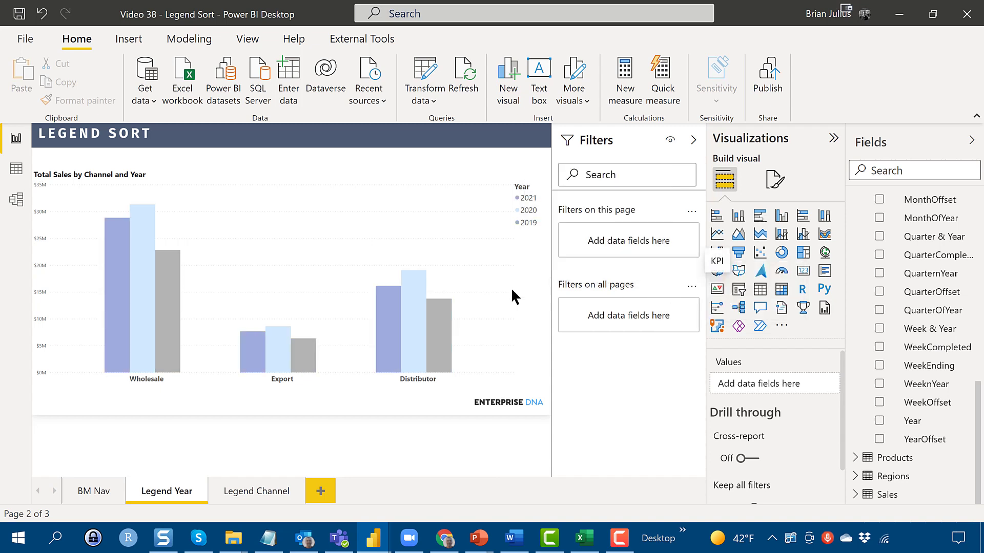
{"action": "mouse_move", "coordinate": [505, 237]}
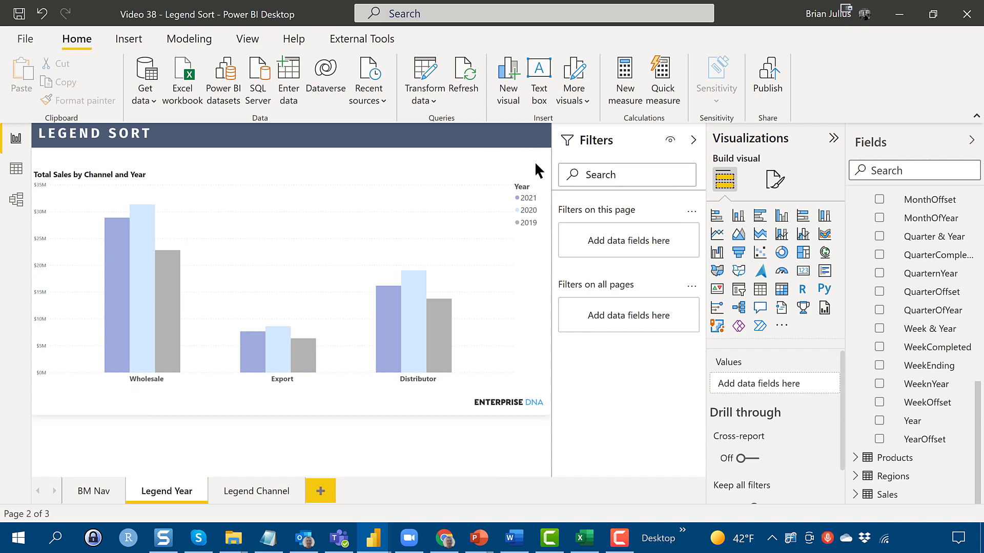
{"action": "mouse_move", "coordinate": [518, 174]}
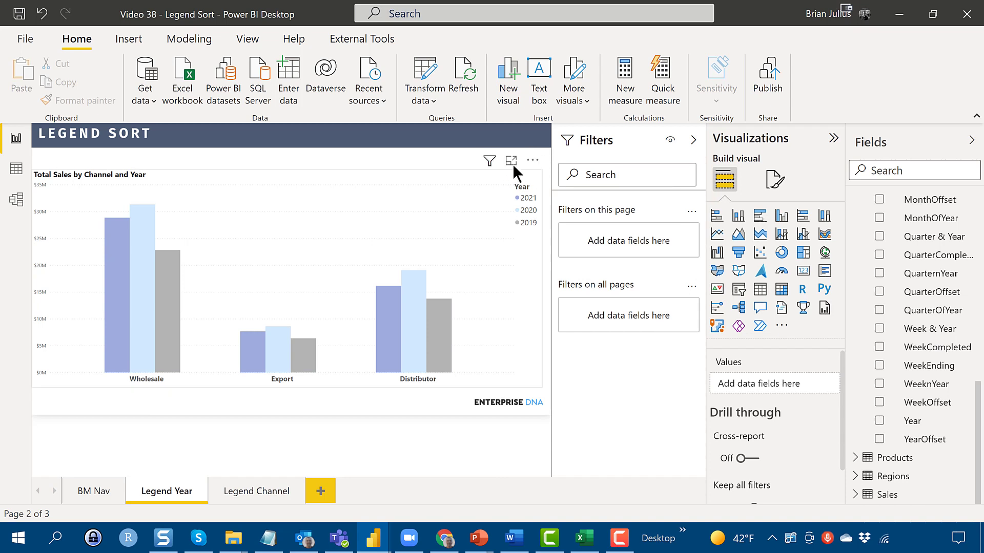
Sort the chart's Year legend ascending again so 2019 comes first and 2021 last
{"action": "left_click", "coordinate": [283, 283]}
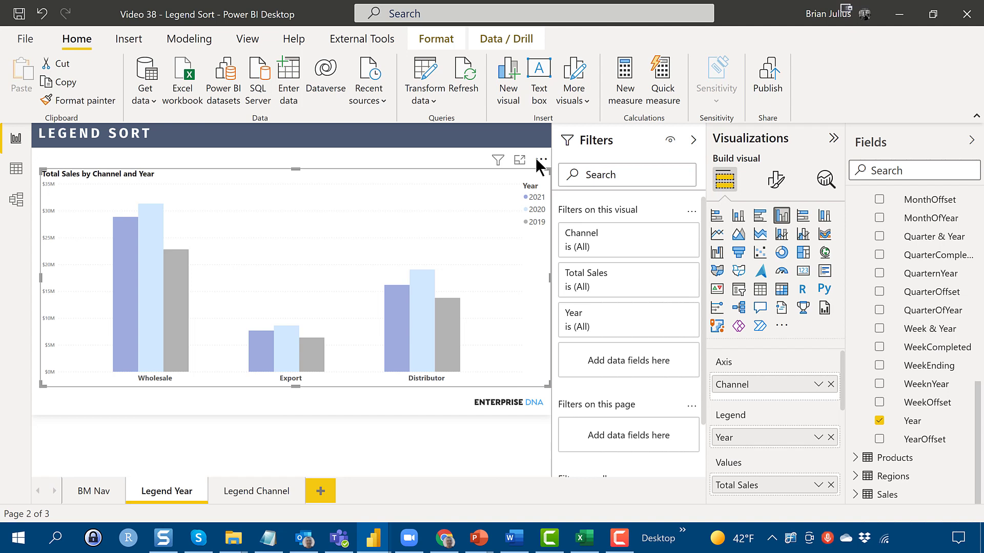
{"action": "left_click", "coordinate": [540, 160]}
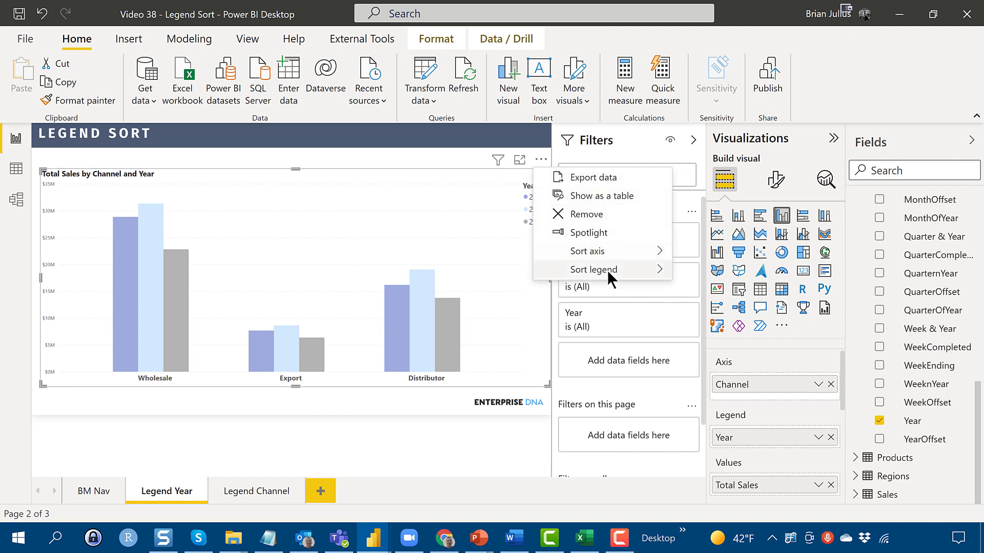
{"action": "left_click", "coordinate": [592, 270]}
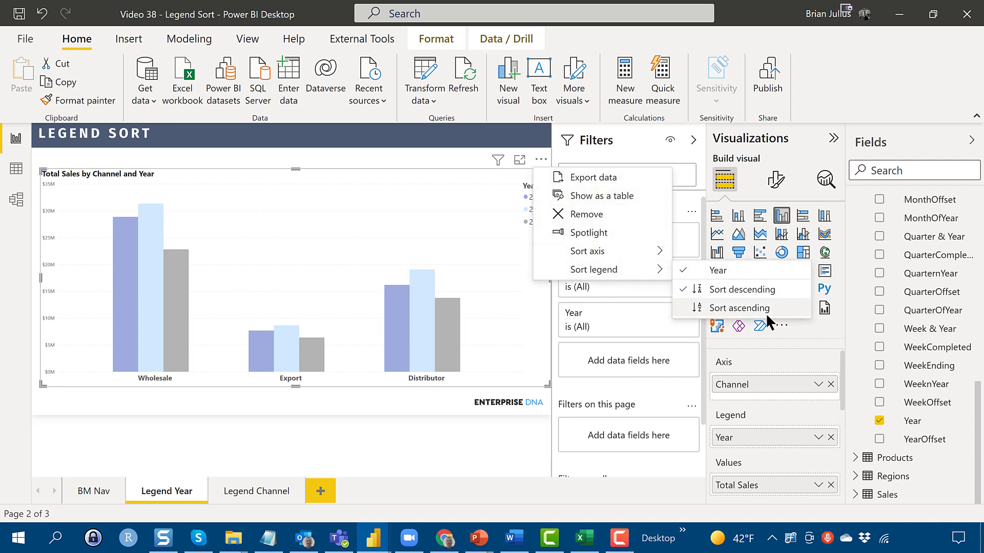
{"action": "left_click", "coordinate": [738, 307]}
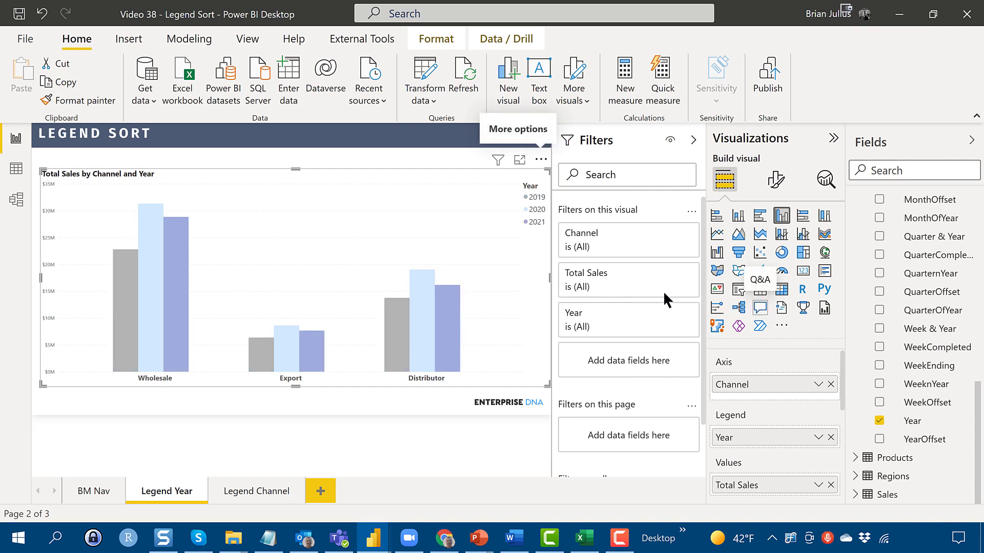
{"action": "mouse_move", "coordinate": [307, 486]}
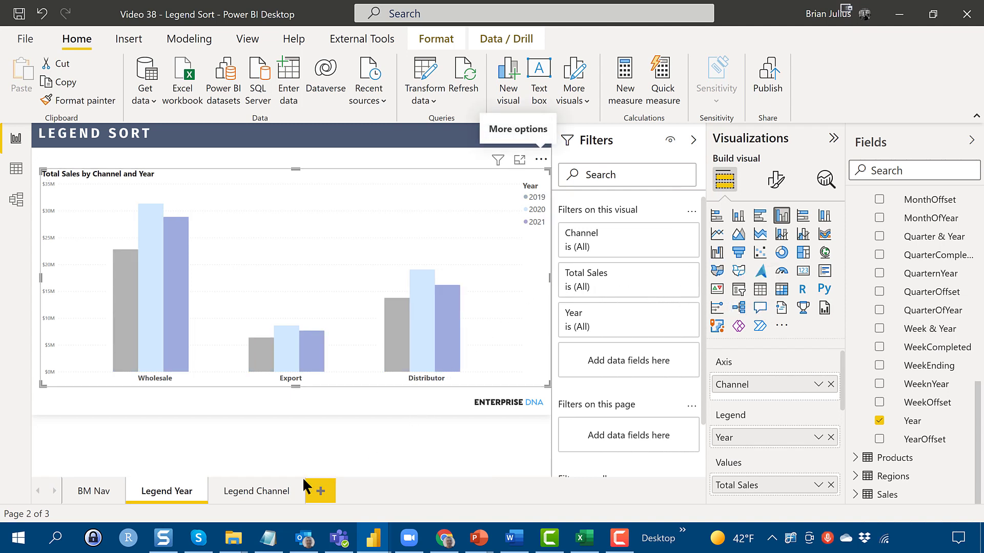
Open the Legend Channel page with the quarterly sales by channel chart
{"action": "left_click", "coordinate": [256, 491]}
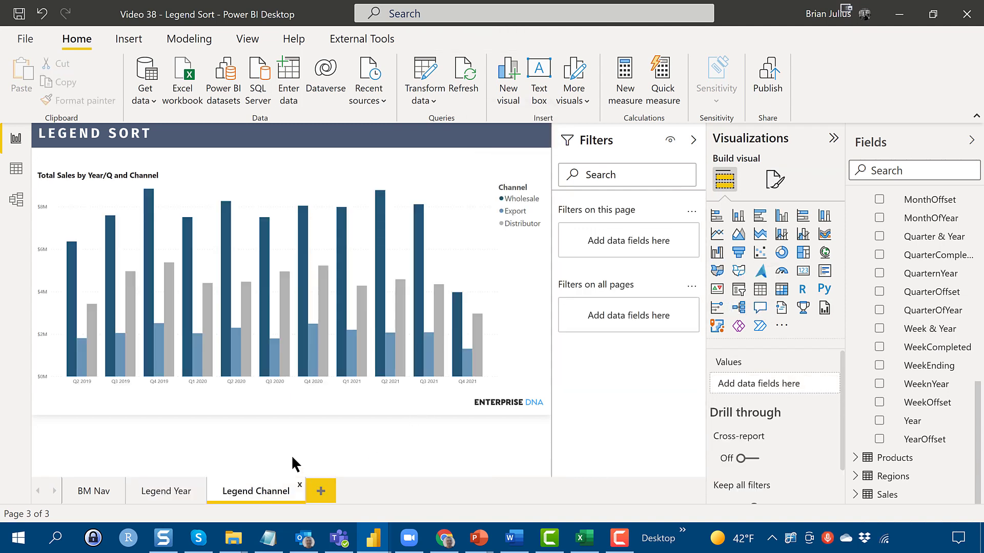
{"action": "mouse_move", "coordinate": [402, 414]}
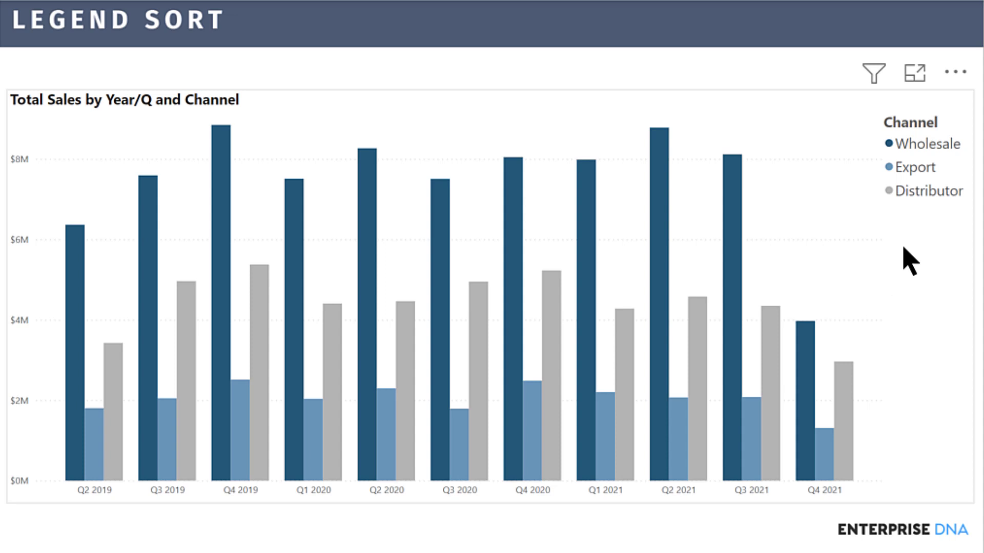
{"action": "mouse_move", "coordinate": [871, 340]}
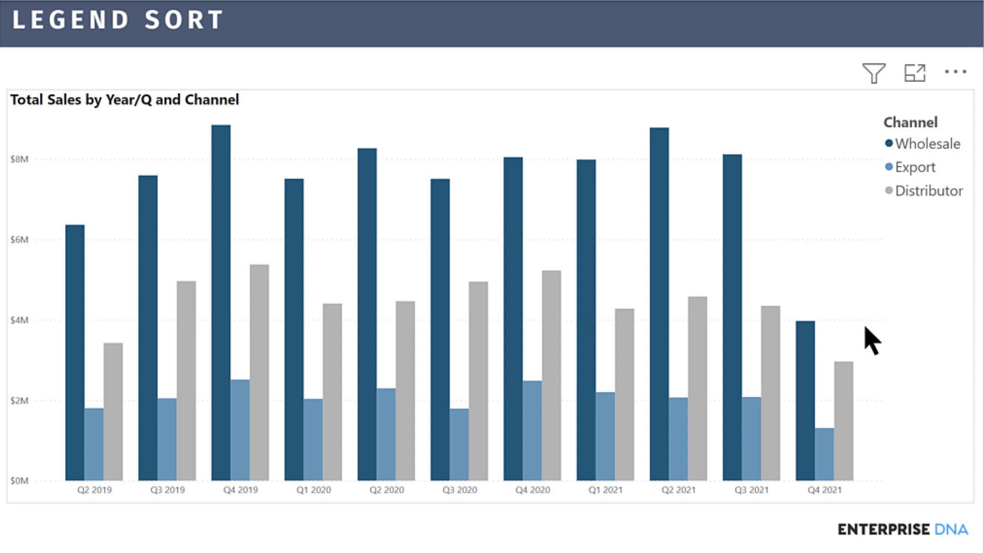
{"action": "mouse_move", "coordinate": [254, 499]}
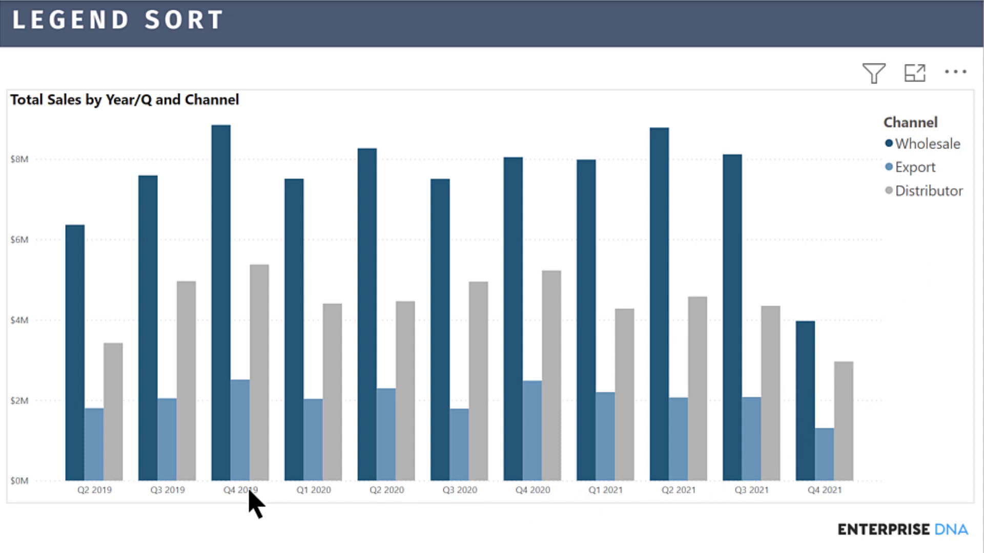
{"action": "mouse_move", "coordinate": [529, 511]}
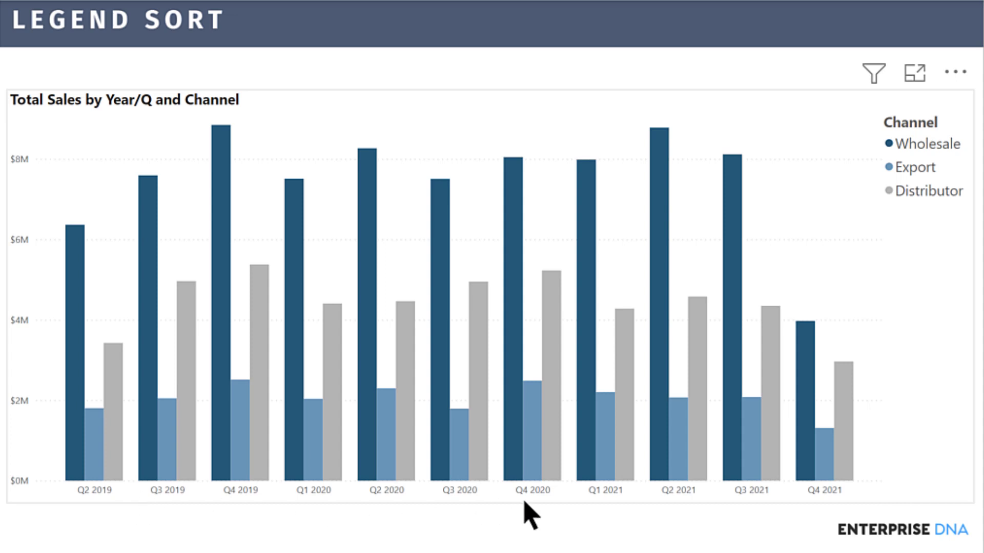
{"action": "mouse_move", "coordinate": [899, 486]}
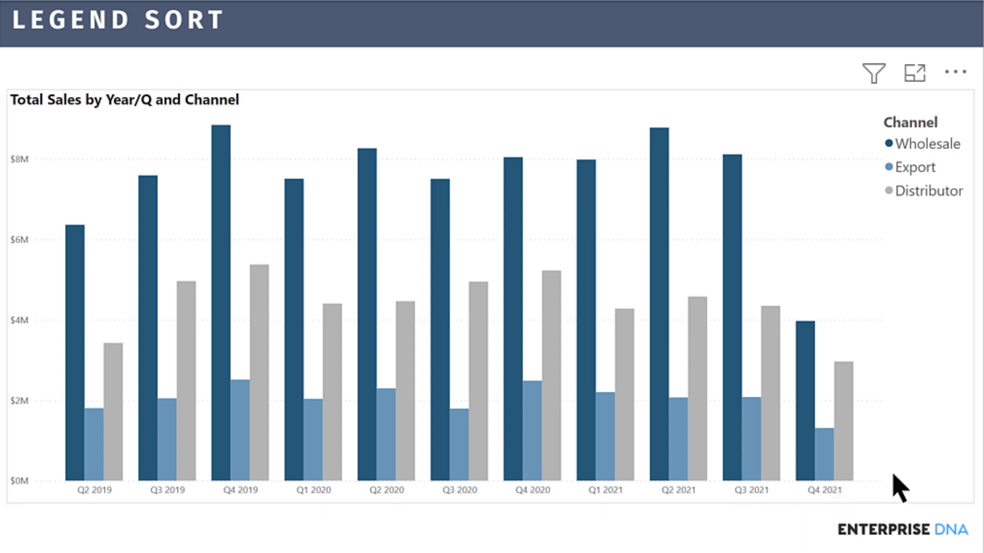
{"action": "mouse_move", "coordinate": [954, 97]}
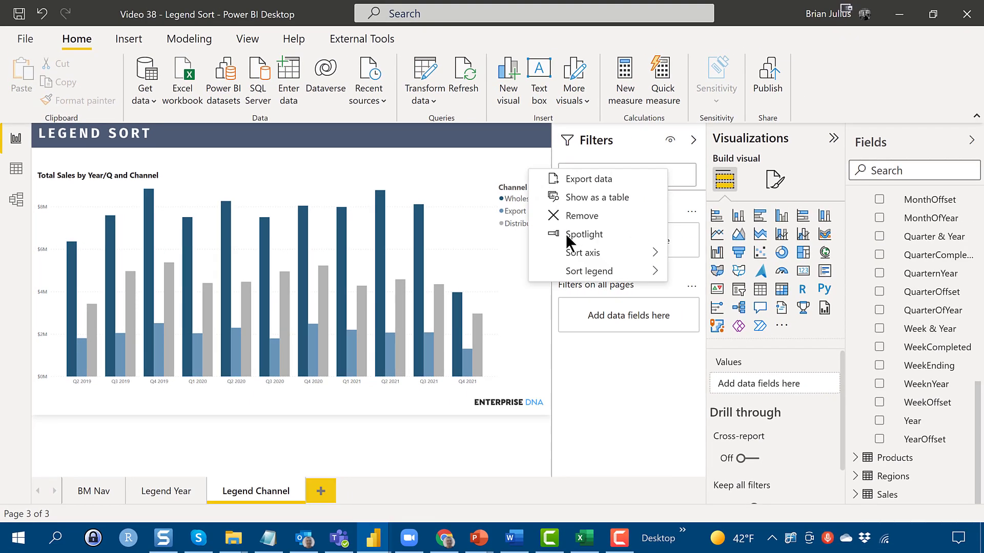
Sort the Channel legend ascending: Distributor, Export, Wholesale, and select the chart
{"action": "left_click", "coordinate": [590, 270]}
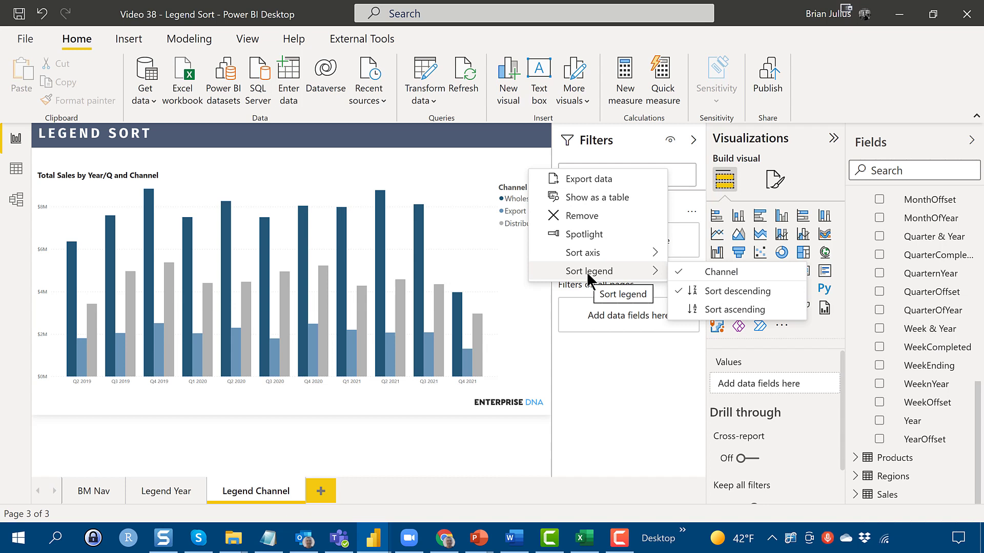
{"action": "mouse_move", "coordinate": [751, 310]}
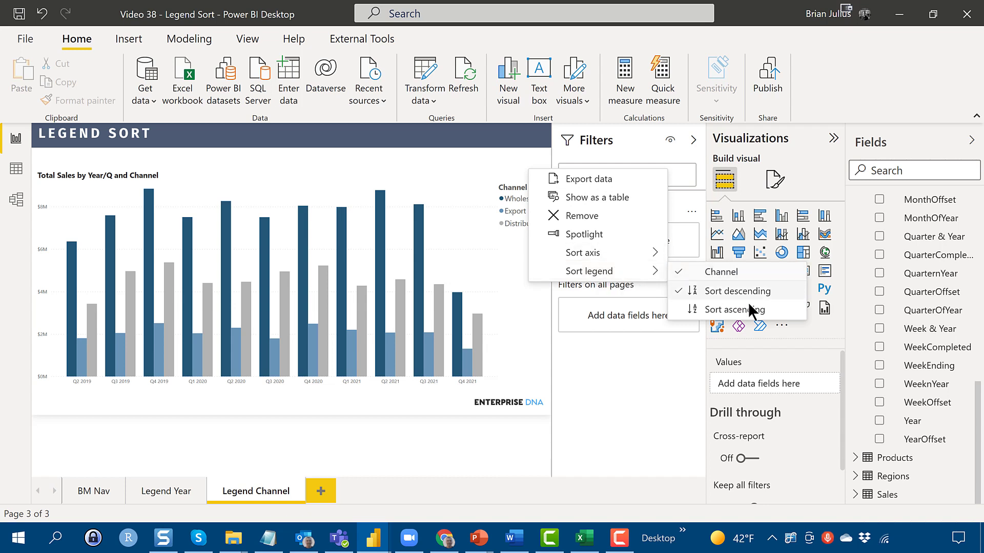
{"action": "left_click", "coordinate": [736, 309]}
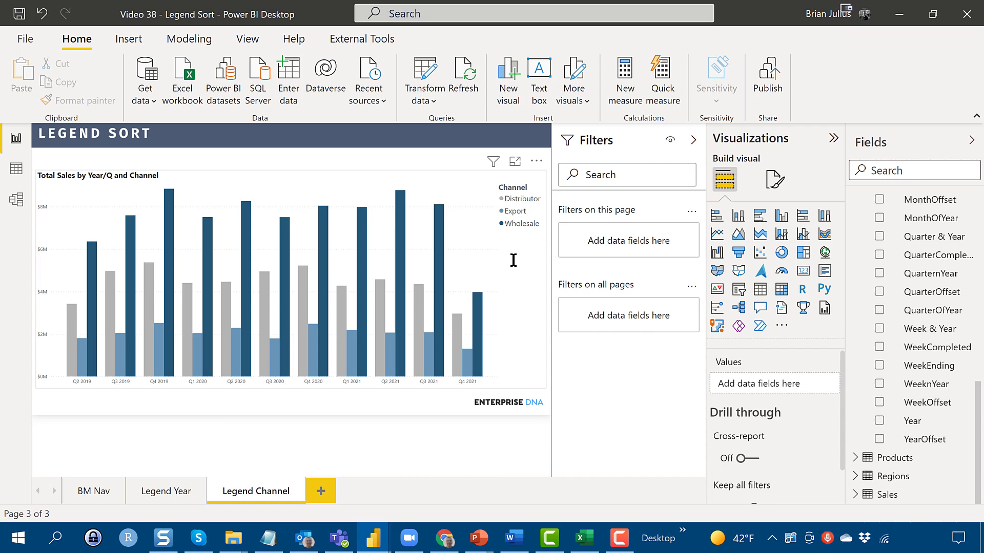
{"action": "mouse_move", "coordinate": [507, 220]}
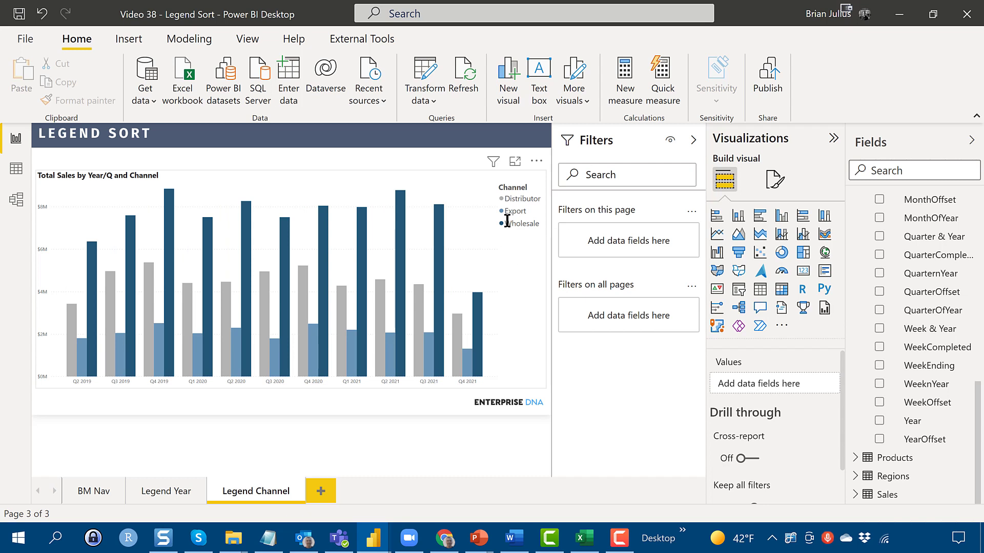
{"action": "left_click", "coordinate": [289, 283]}
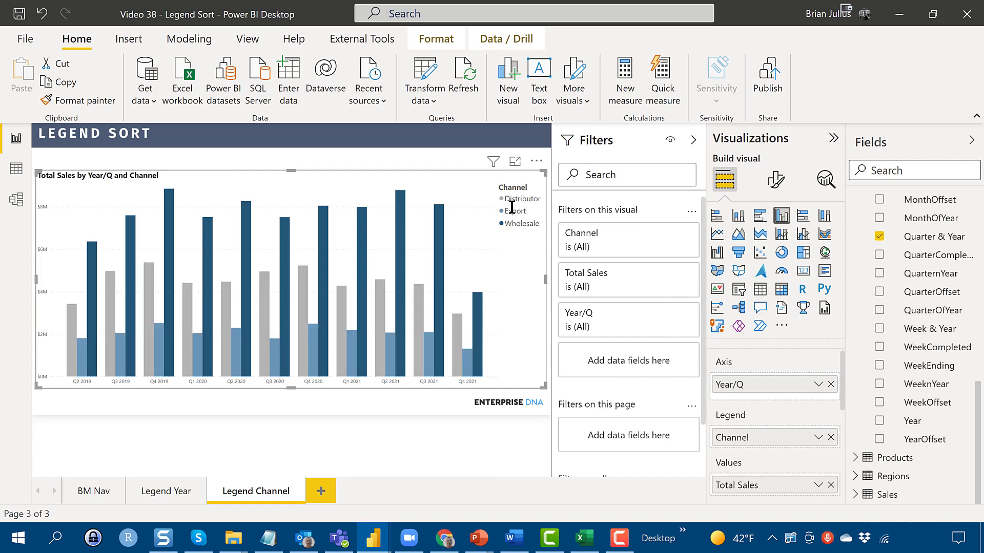
{"action": "left_click", "coordinate": [515, 161]}
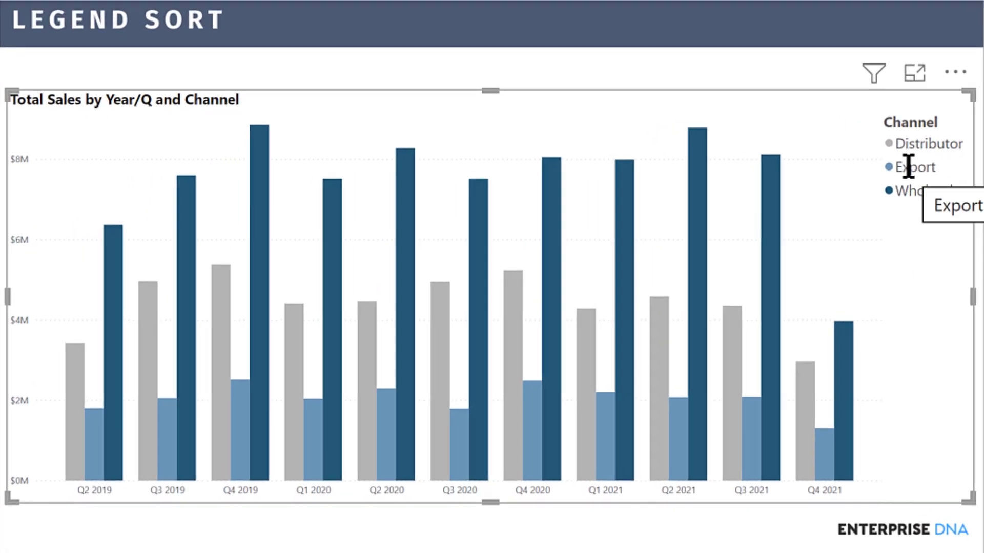
{"action": "mouse_move", "coordinate": [896, 275]}
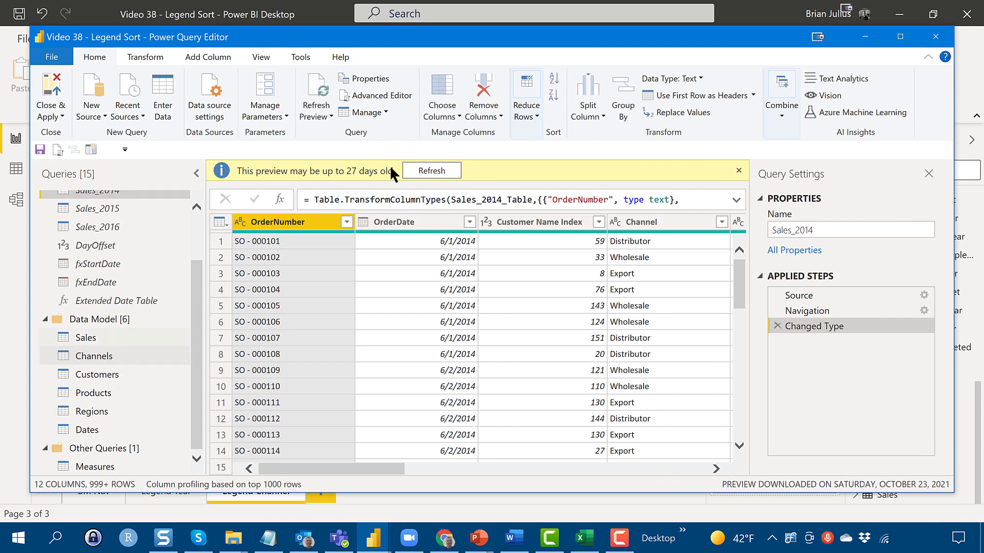
Show the Channels query preview with Export, Distributor, Wholesale and Importance
{"action": "left_click", "coordinate": [739, 171]}
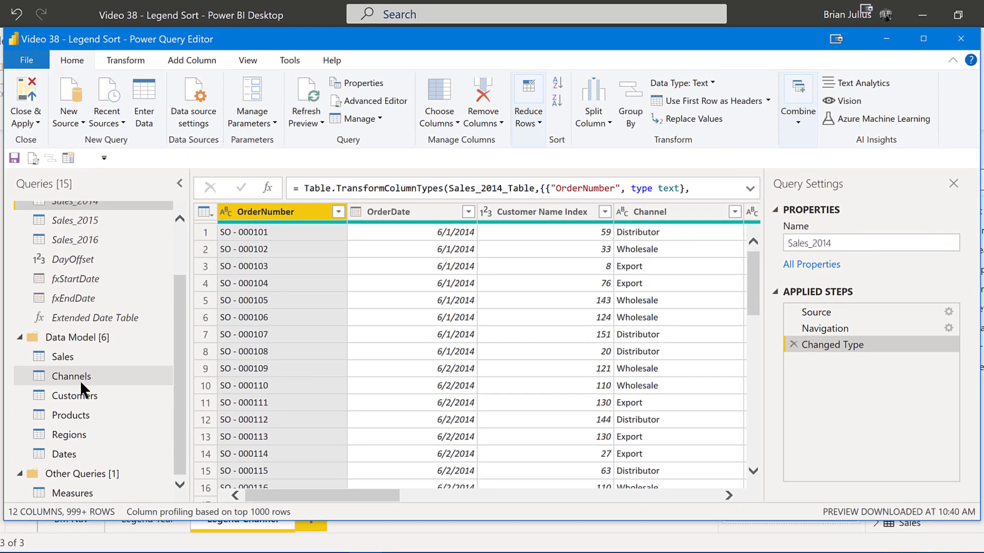
{"action": "left_click", "coordinate": [71, 376]}
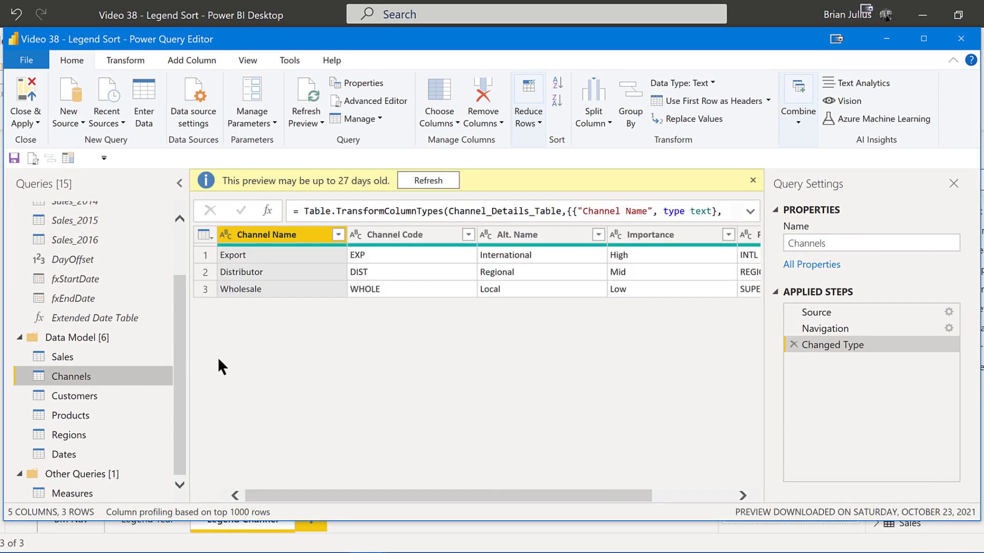
{"action": "mouse_move", "coordinate": [342, 376]}
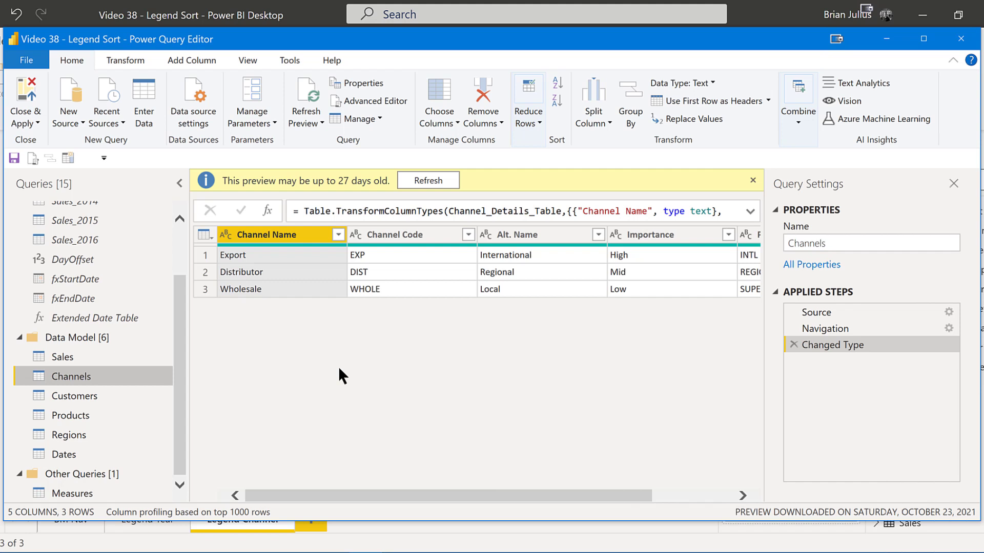
{"action": "mouse_move", "coordinate": [200, 74]}
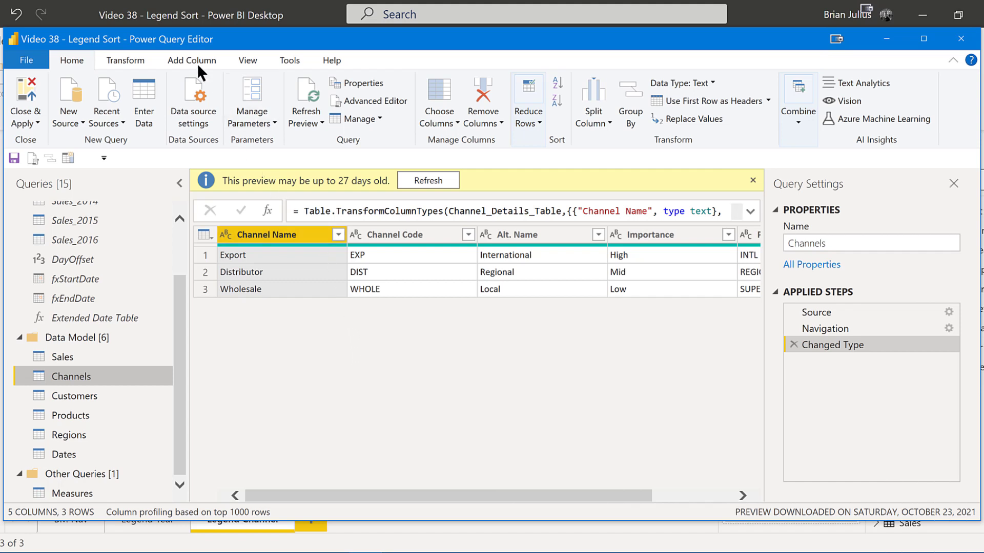
Start a Column From Examples on Channels and name it Custom Sort
{"action": "left_click", "coordinate": [192, 60]}
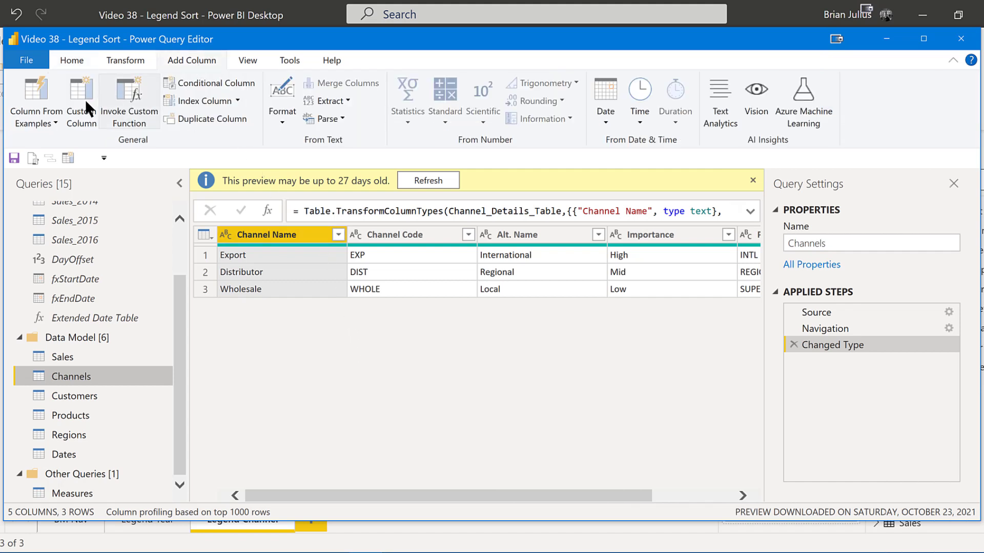
{"action": "mouse_move", "coordinate": [80, 101]}
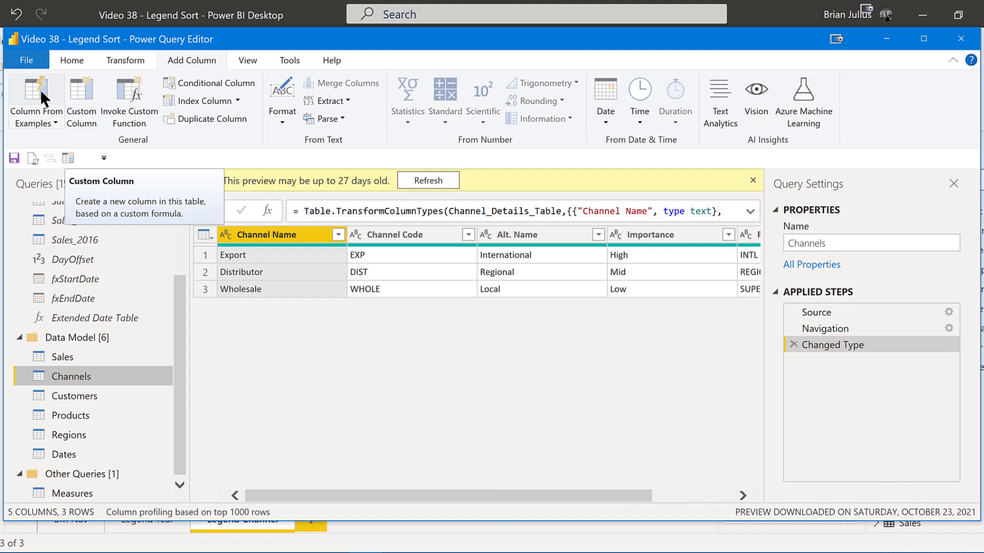
{"action": "left_click", "coordinate": [35, 101]}
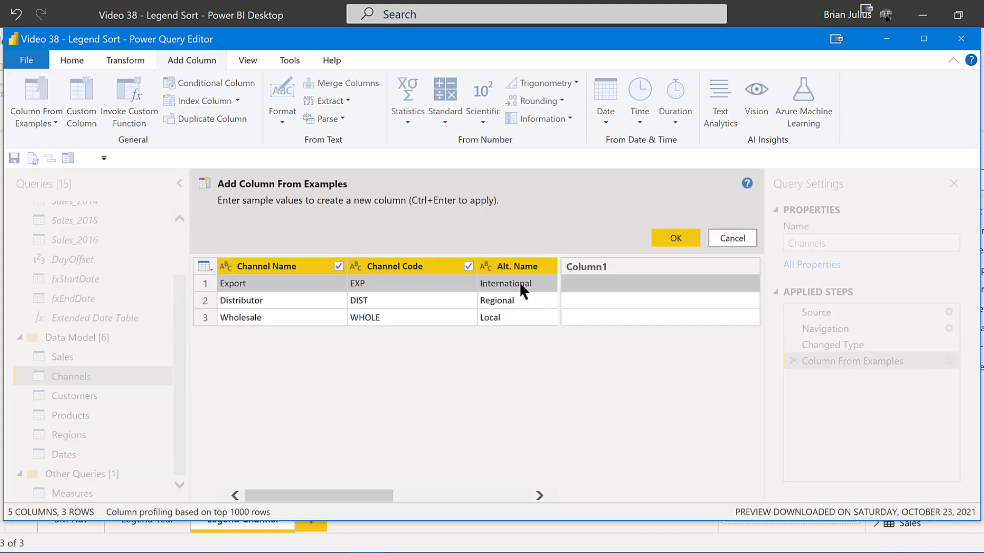
{"action": "left_click", "coordinate": [659, 266]}
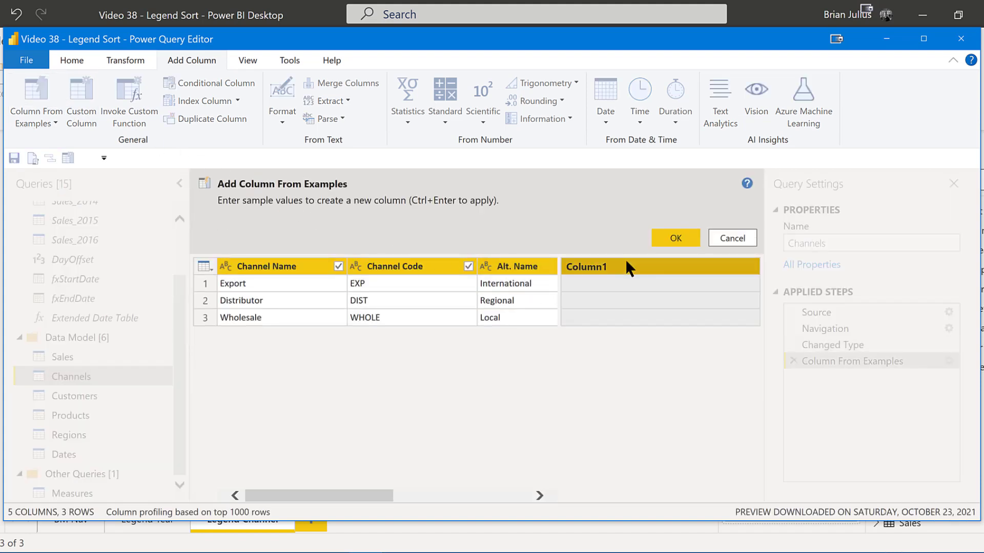
{"action": "double_click", "coordinate": [583, 267]}
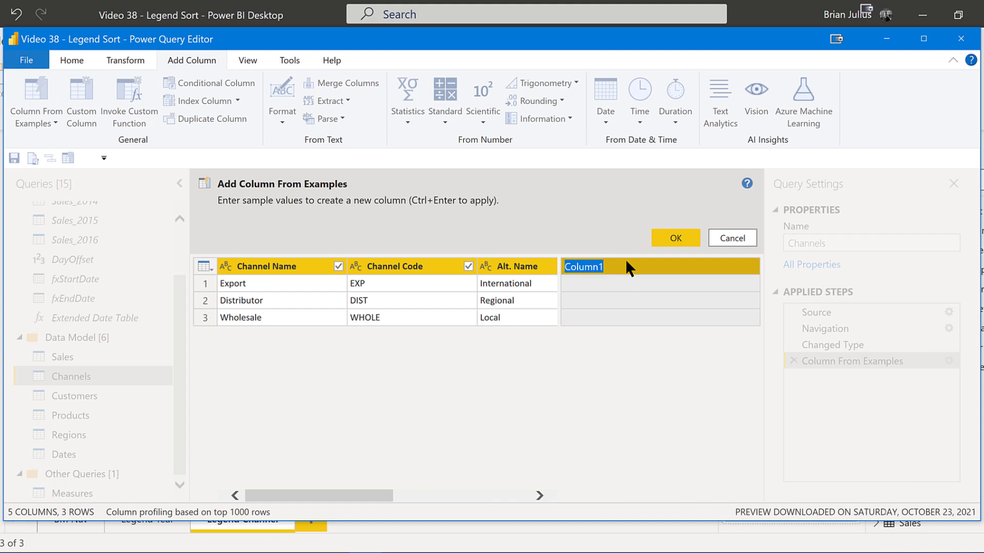
{"action": "type", "text": "Custom"}
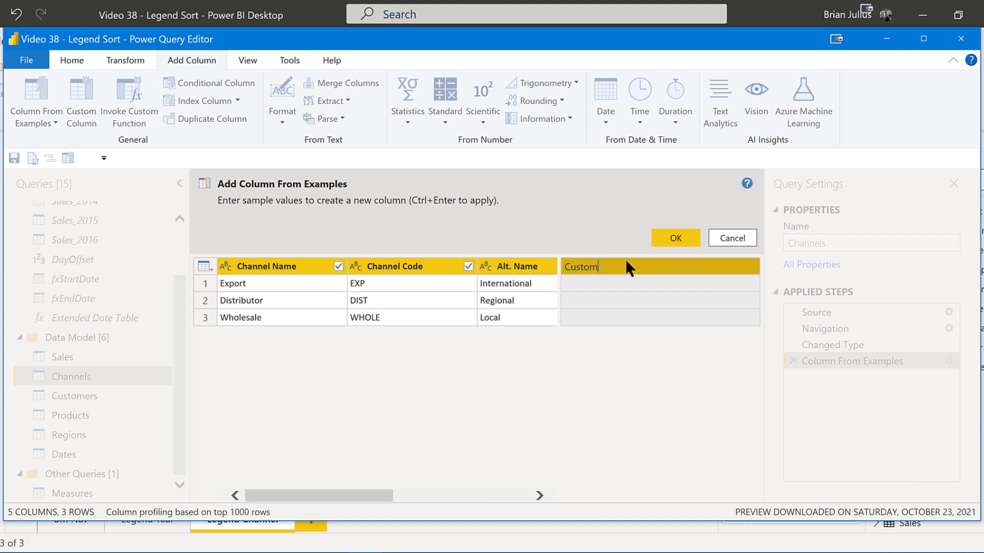
{"action": "type", "text": "s"}
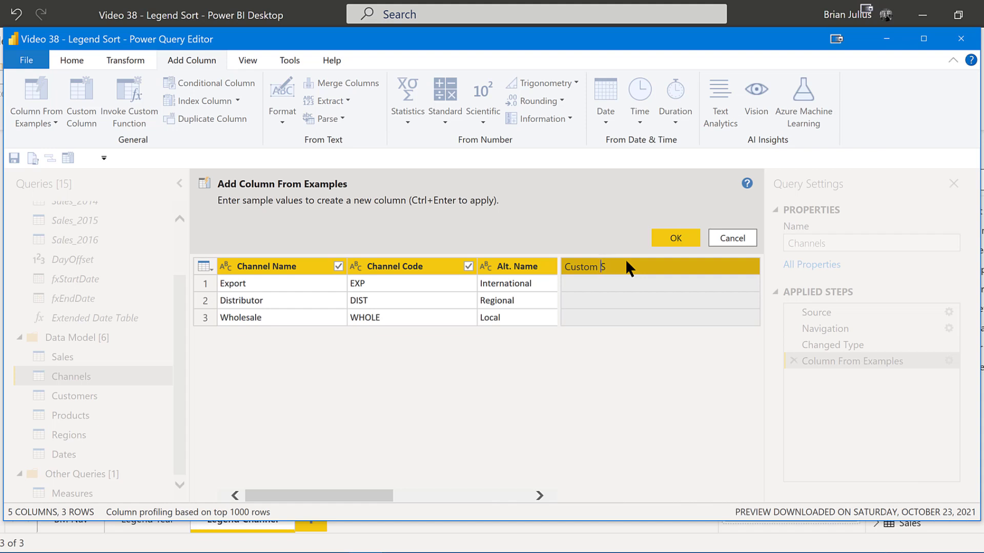
{"action": "type", "text": "ort"}
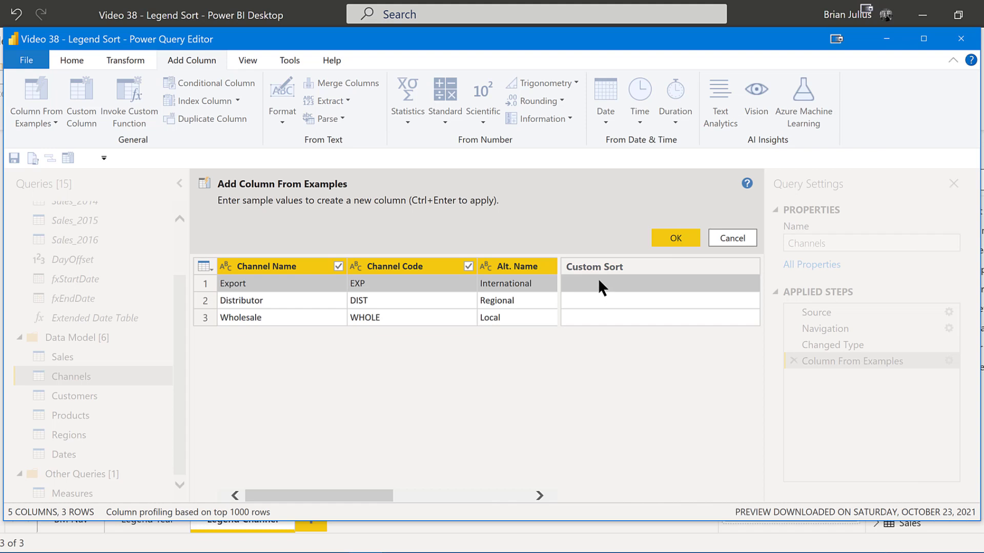
Fill Custom Sort with Export 1, Distributor 2, Wholesale 3 and add the column
{"action": "left_click", "coordinate": [659, 283]}
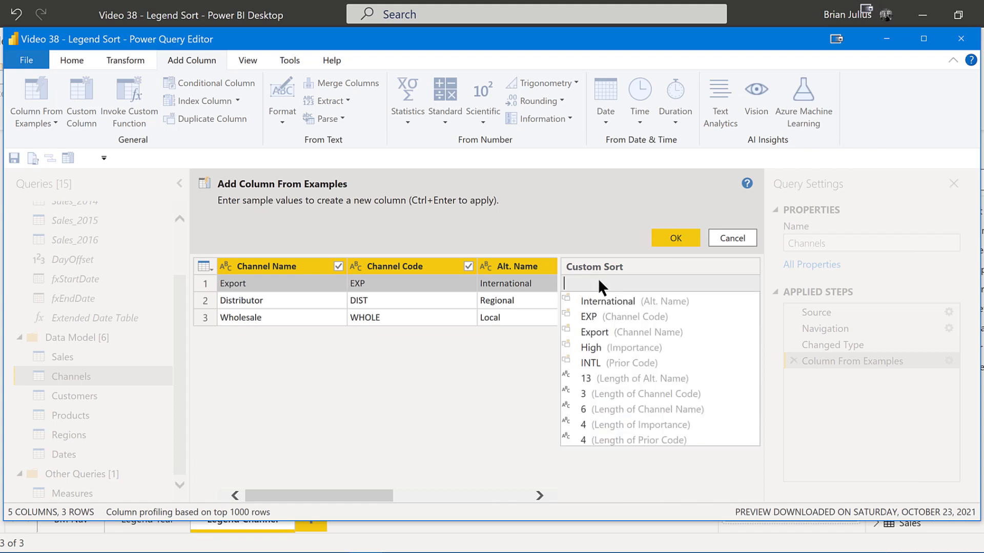
{"action": "type", "text": "1"}
{"action": "left_click", "coordinate": [660, 300]}
{"action": "type", "text": "2"}
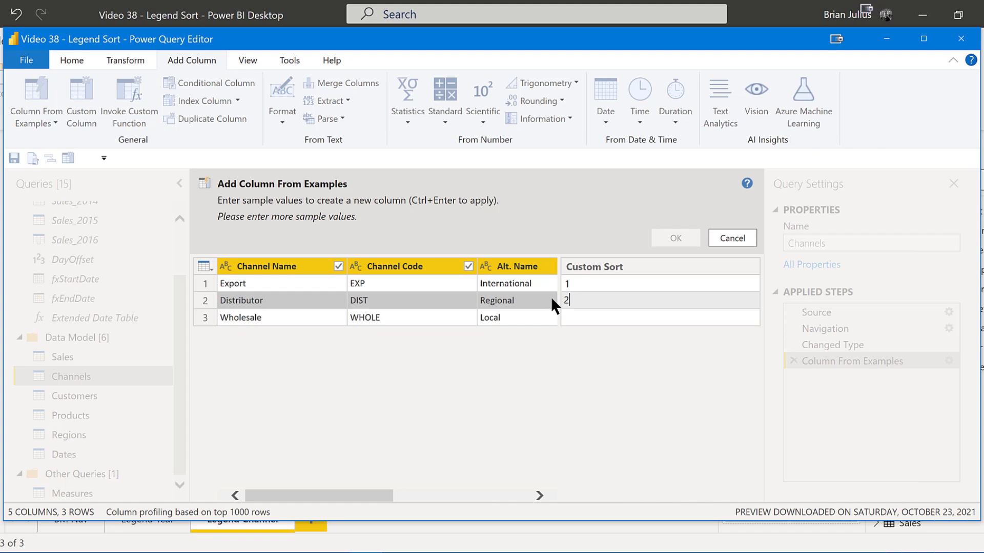
{"action": "type", "text": "3"}
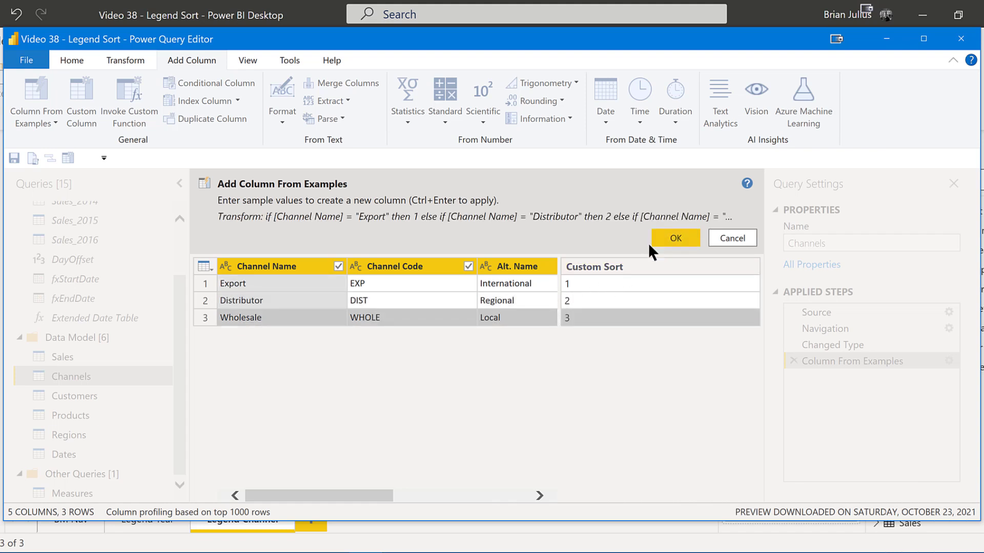
{"action": "left_click", "coordinate": [675, 238]}
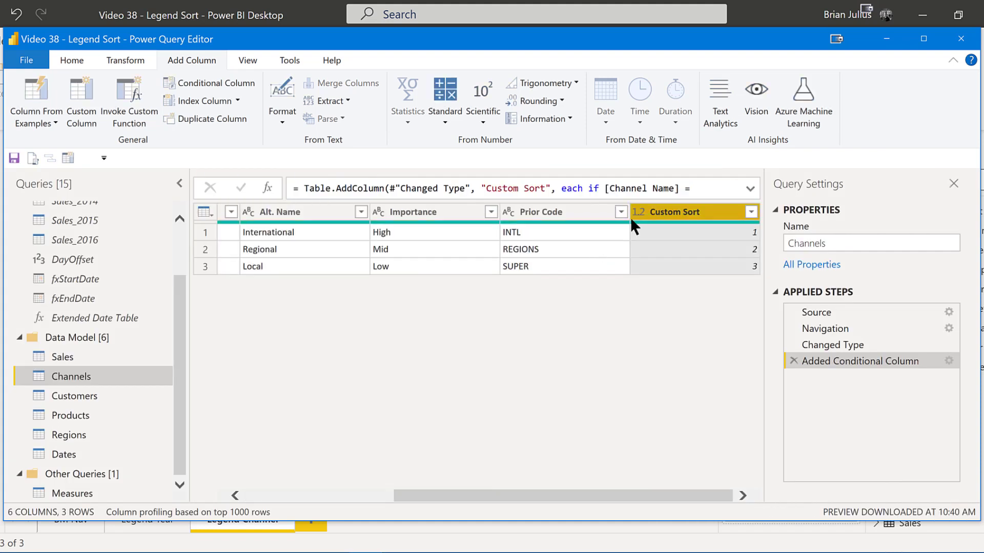
Make Custom Sort a Whole Number column and Close & Apply the query changes
{"action": "left_click", "coordinate": [639, 211]}
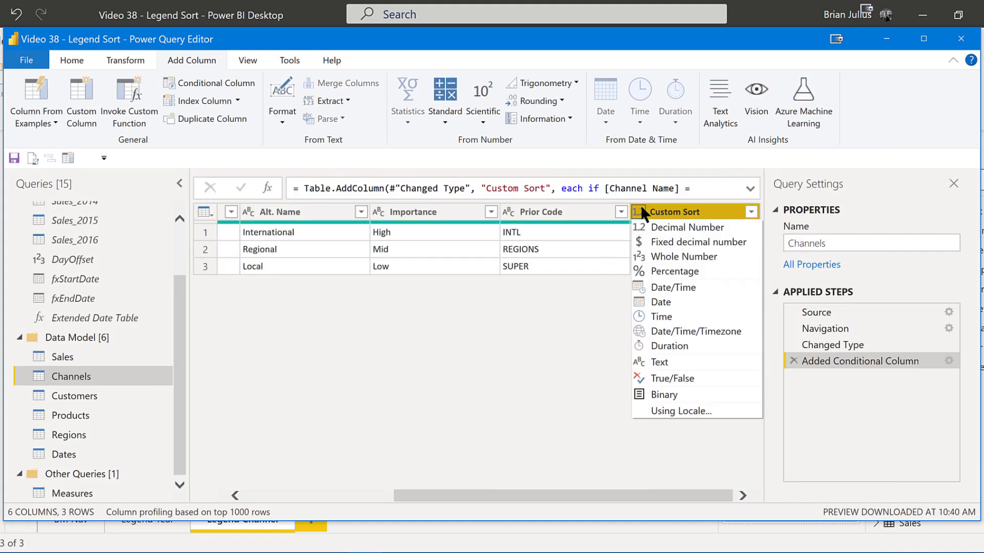
{"action": "left_click", "coordinate": [683, 256]}
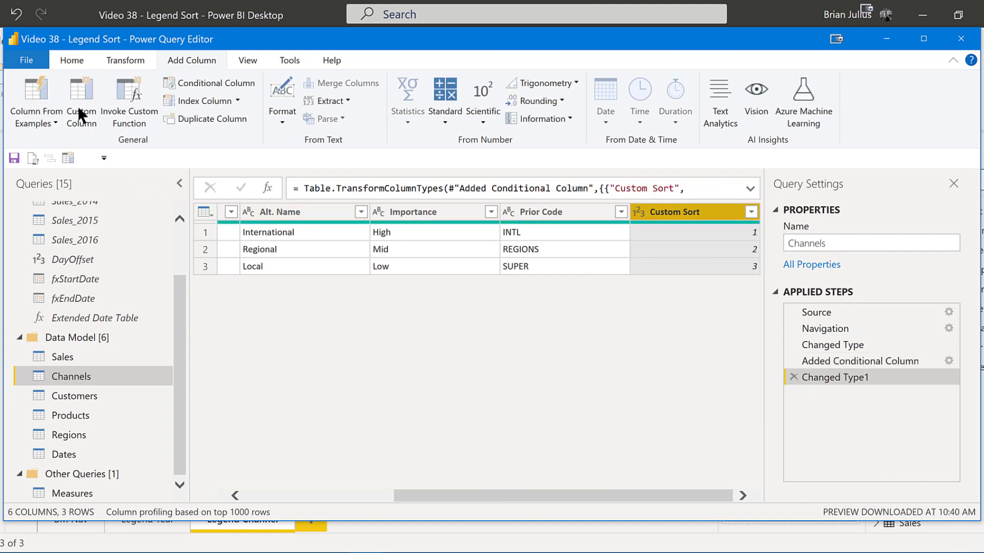
{"action": "left_click", "coordinate": [72, 61]}
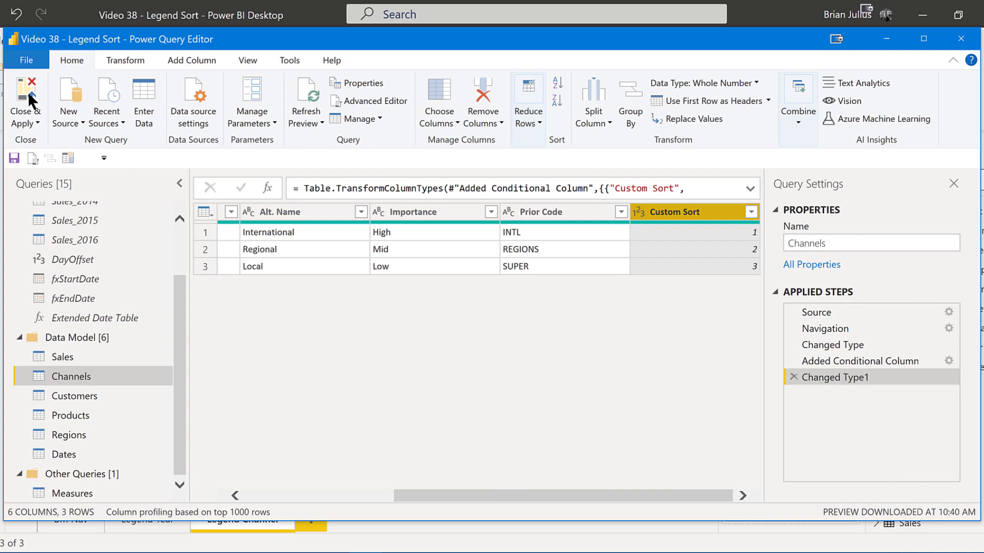
{"action": "left_click", "coordinate": [25, 101]}
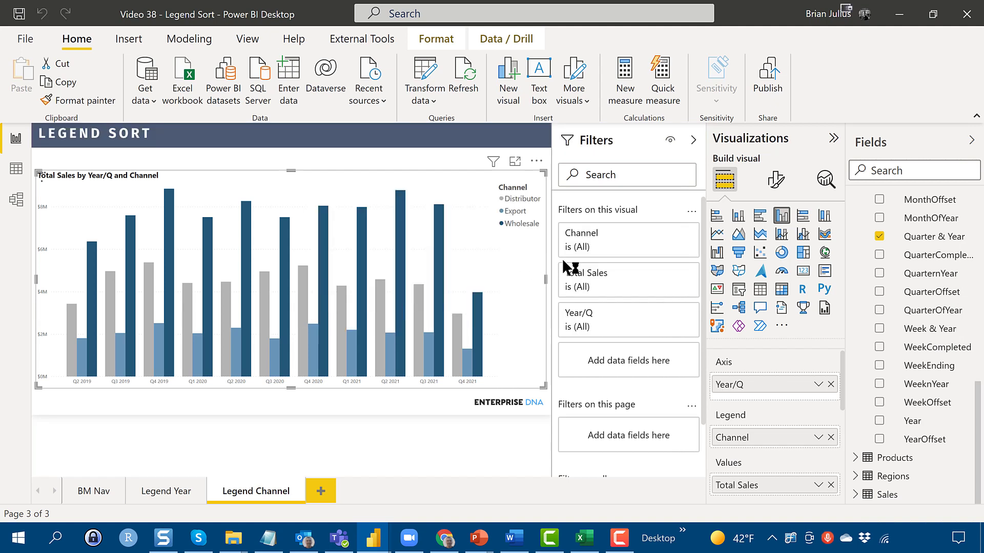
{"action": "mouse_move", "coordinate": [902, 278]}
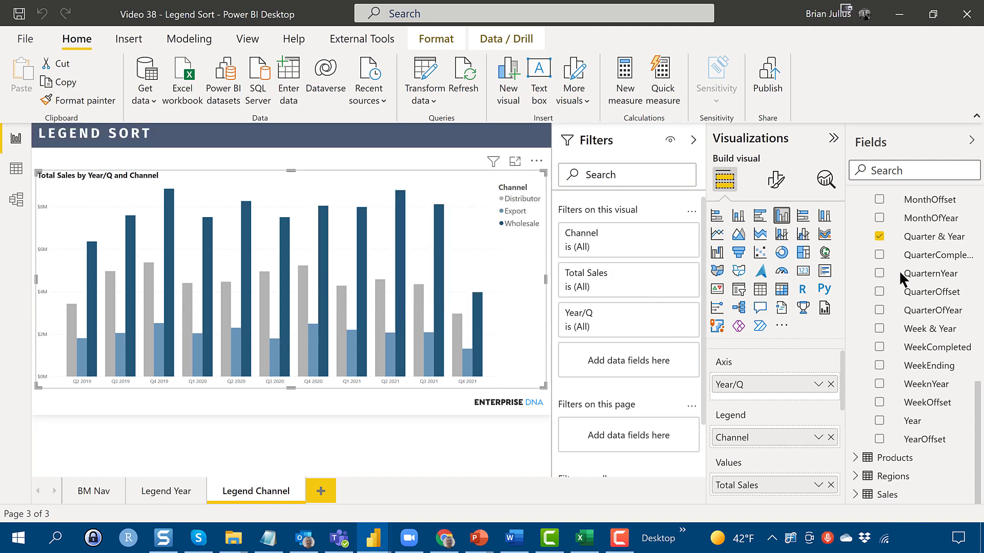
Sort Channel Name by Custom Sort so the legend reads Export, Distributor, Wholesale
{"action": "scroll", "scroll_direction": "up", "scroll_amount": 3}
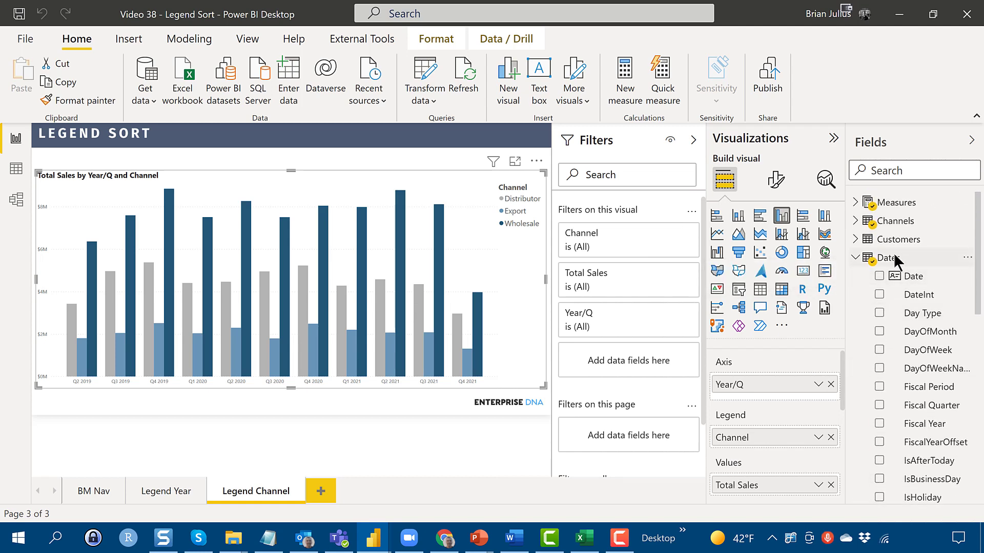
{"action": "left_click", "coordinate": [896, 221]}
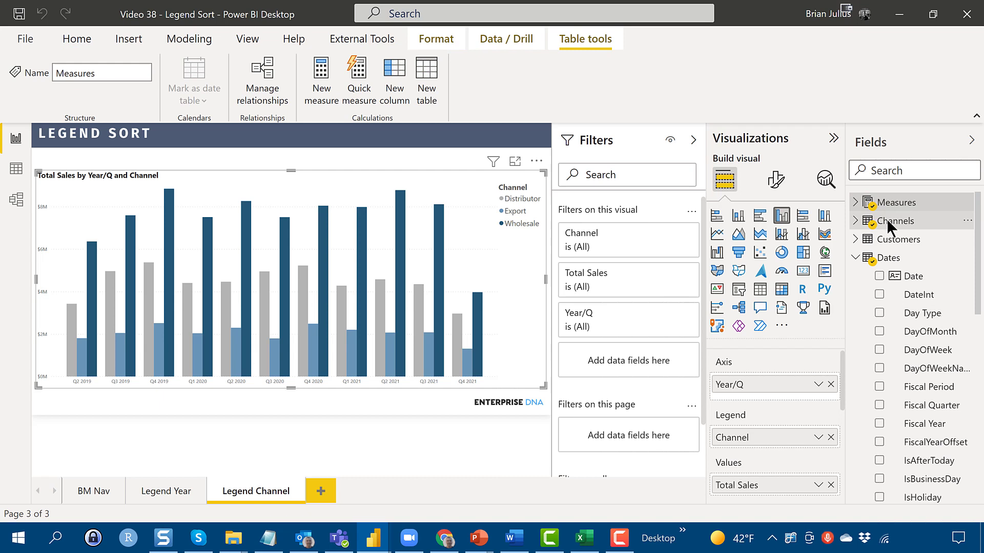
{"action": "left_click", "coordinate": [895, 220]}
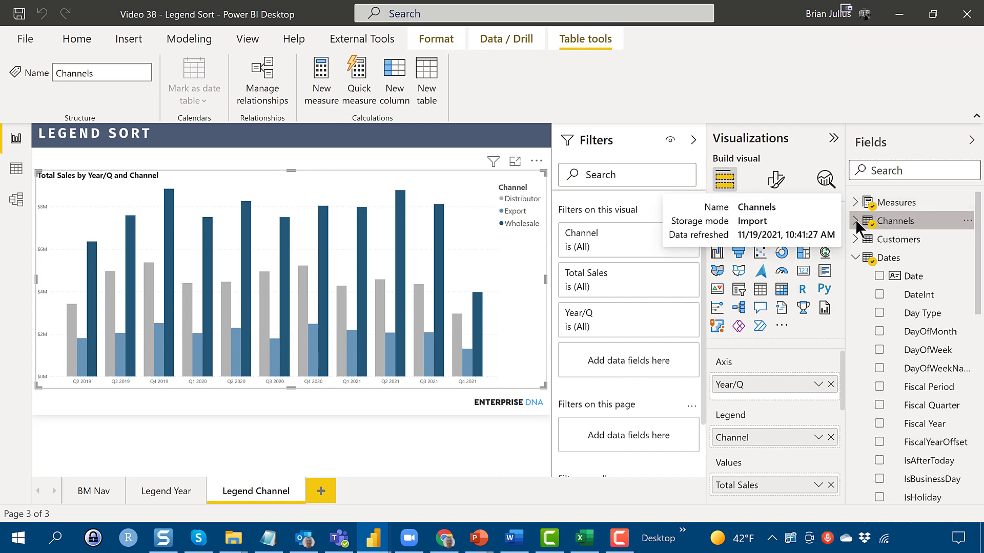
{"action": "left_click", "coordinate": [855, 221]}
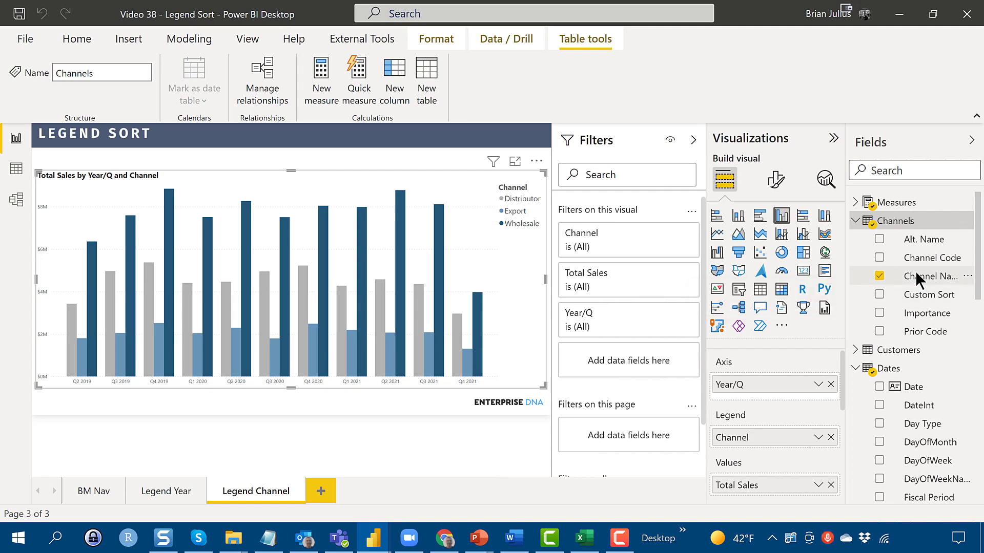
{"action": "left_click", "coordinate": [932, 275]}
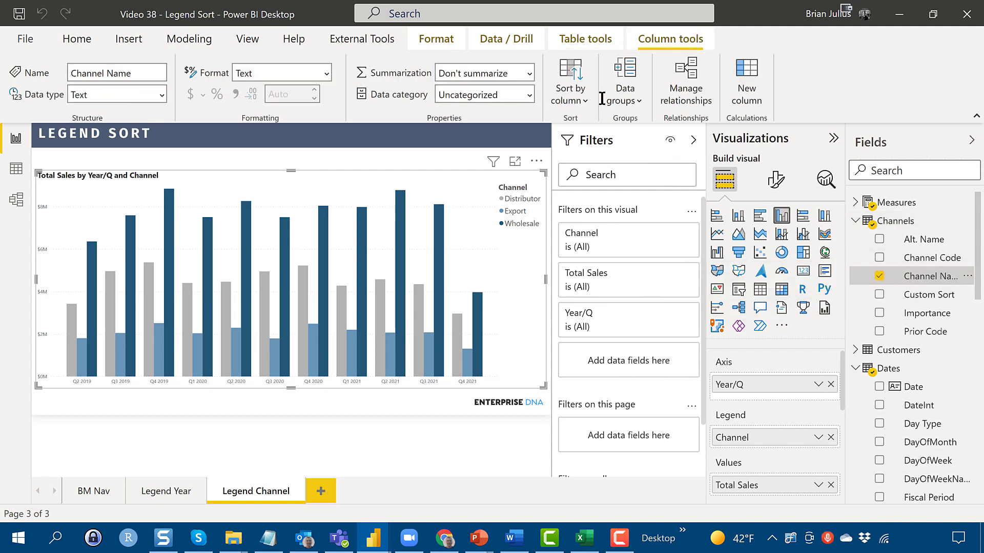
{"action": "left_click", "coordinate": [570, 79]}
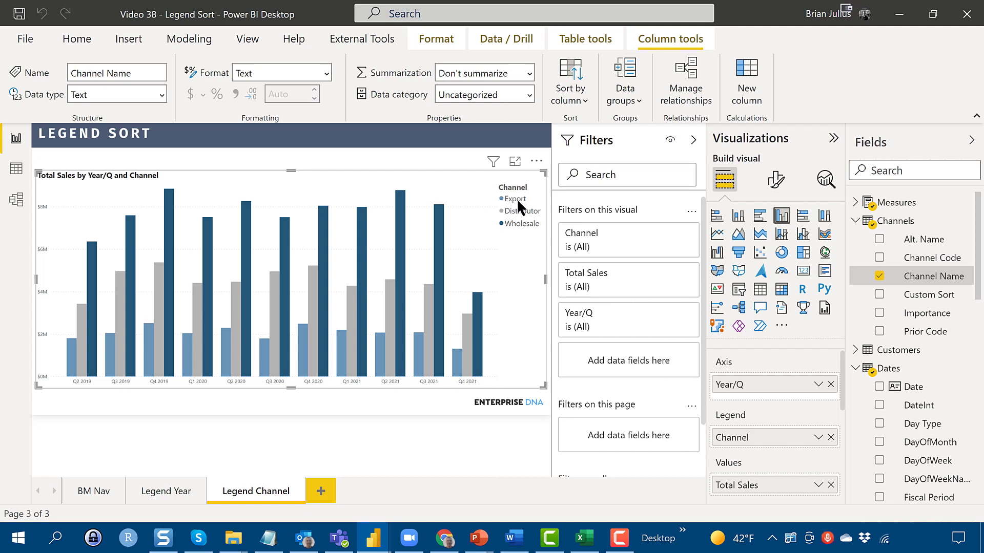
{"action": "mouse_move", "coordinate": [513, 225]}
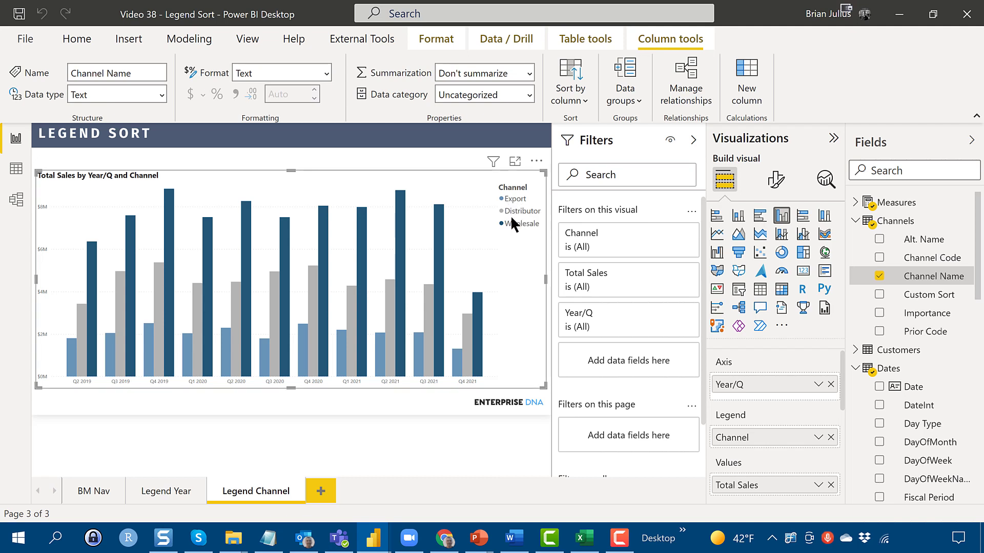
{"action": "mouse_move", "coordinate": [473, 174]}
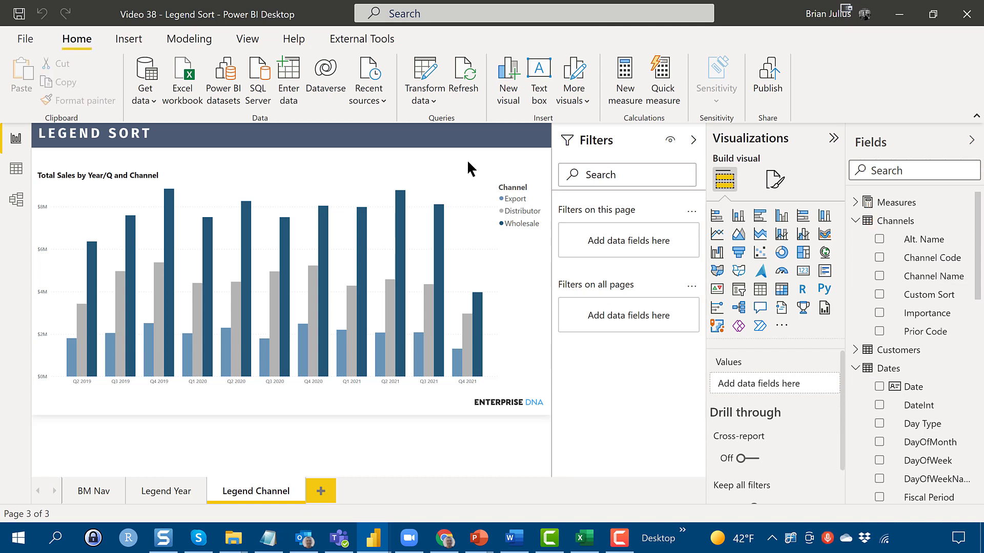
{"action": "mouse_move", "coordinate": [449, 171]}
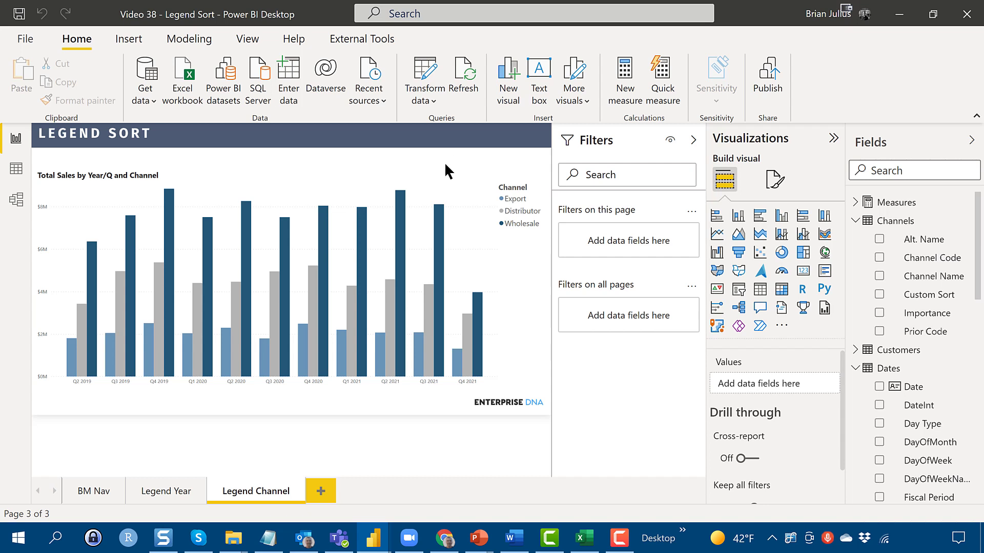
{"action": "mouse_move", "coordinate": [352, 237]}
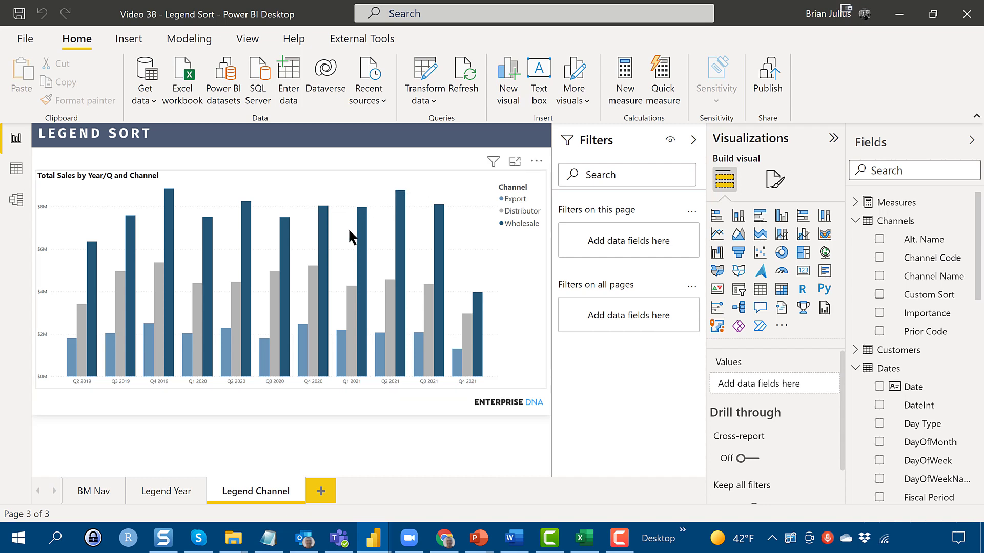
{"action": "mouse_move", "coordinate": [518, 211]}
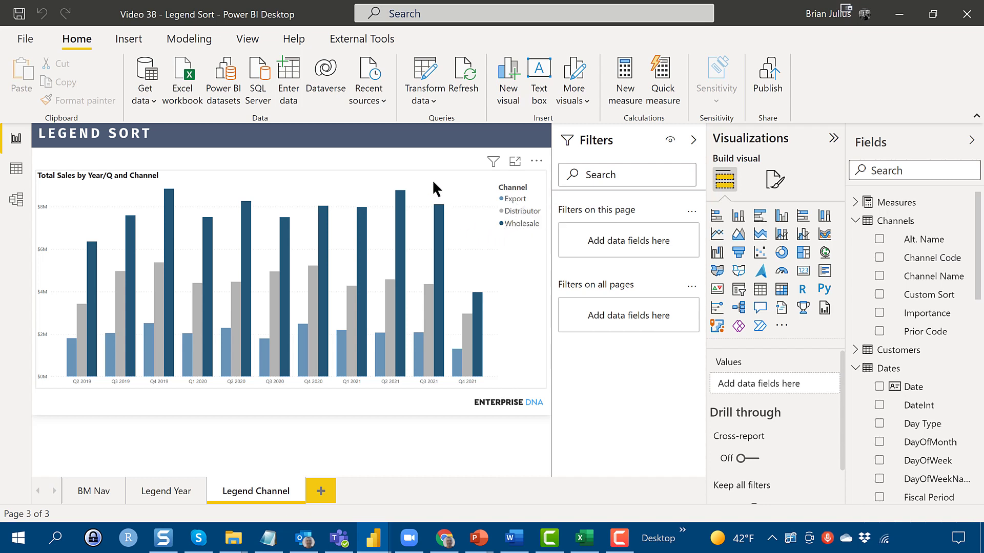
{"action": "mouse_move", "coordinate": [399, 183]}
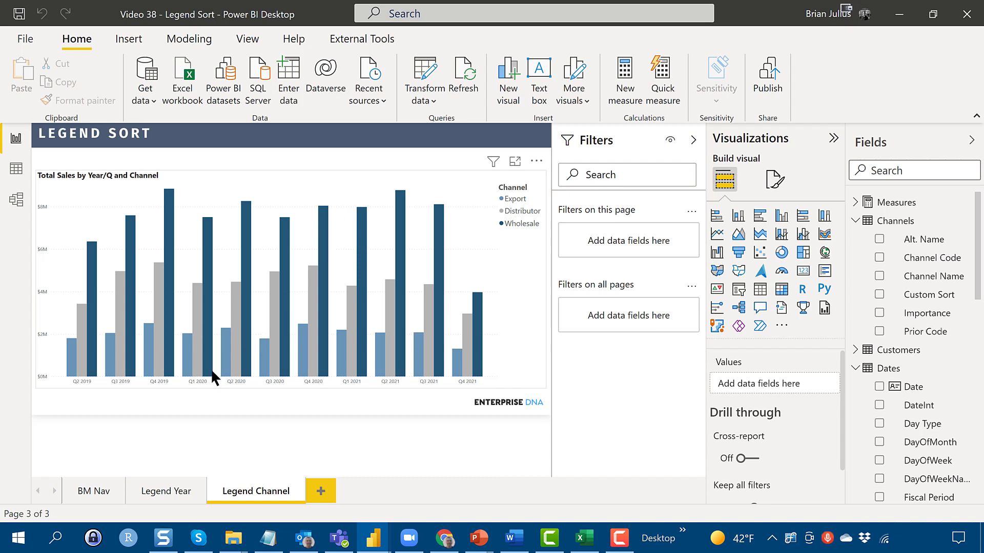
Return to the Legend Year page with the total sales by channel and year chart
{"action": "left_click", "coordinate": [166, 491]}
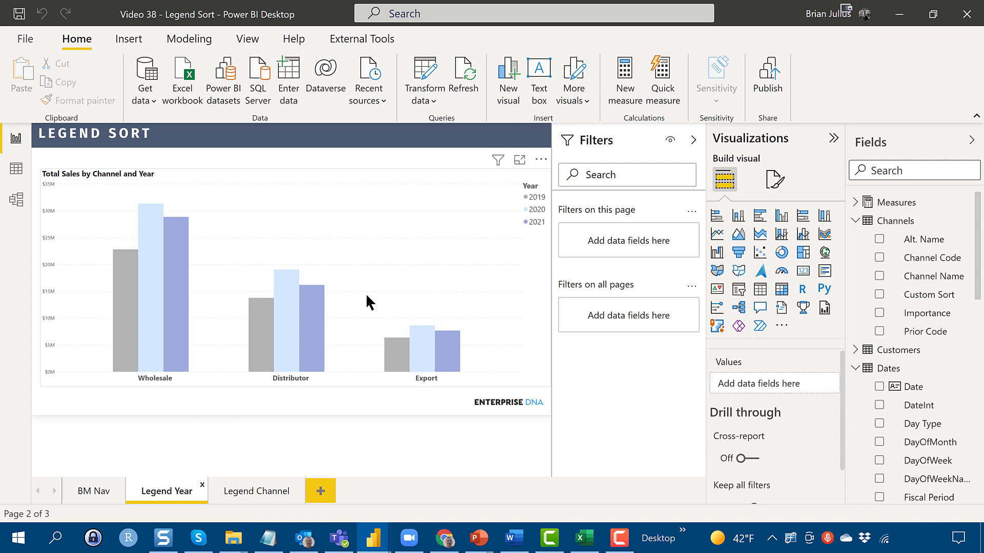
{"action": "mouse_move", "coordinate": [390, 270]}
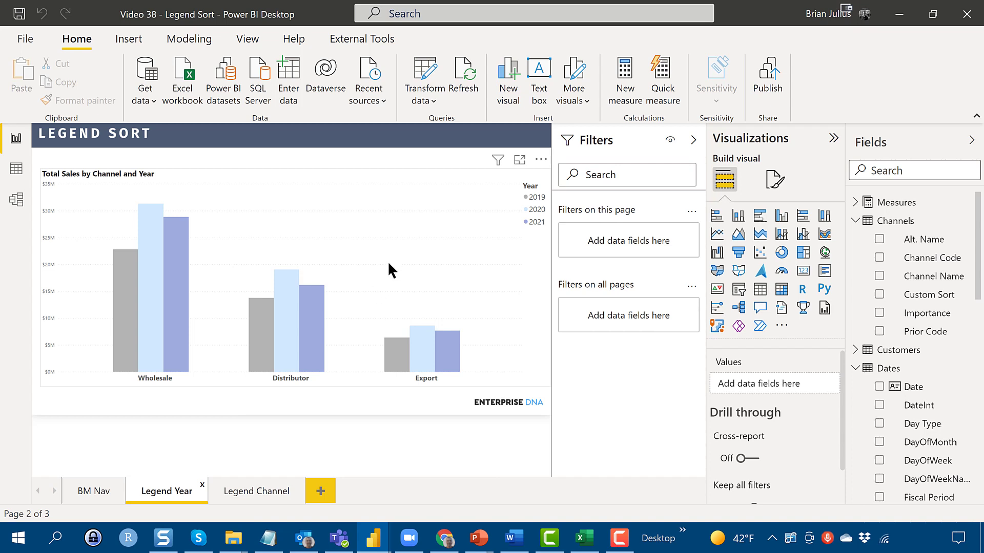
{"action": "mouse_move", "coordinate": [482, 357]}
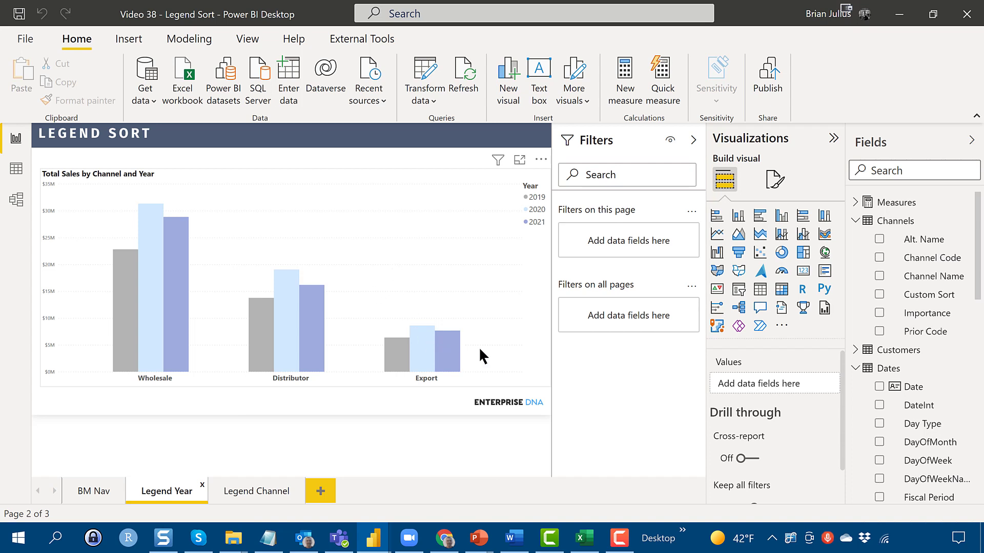
Make the Legend Year chart's x-axis value labels italic and not bold
{"action": "left_click", "coordinate": [292, 283]}
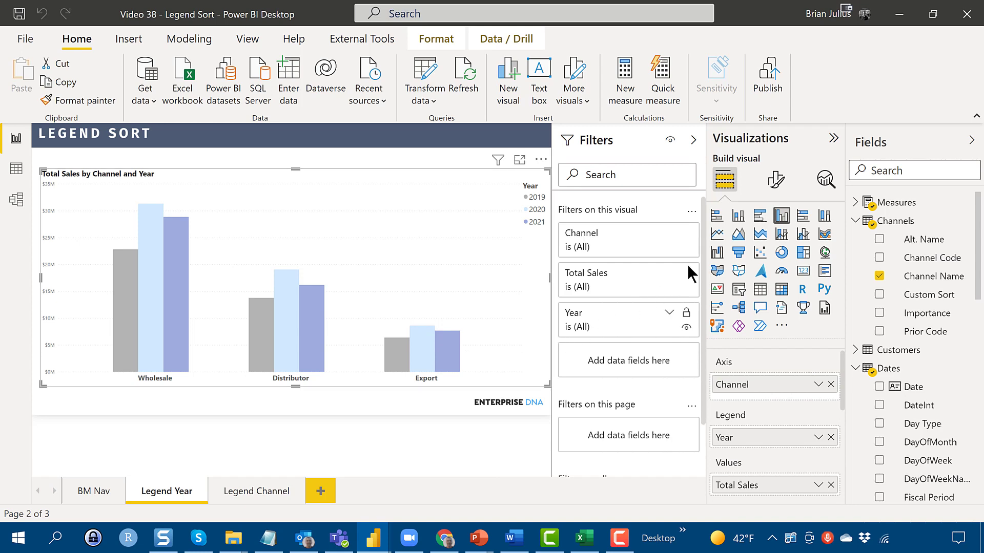
{"action": "left_click", "coordinate": [773, 177]}
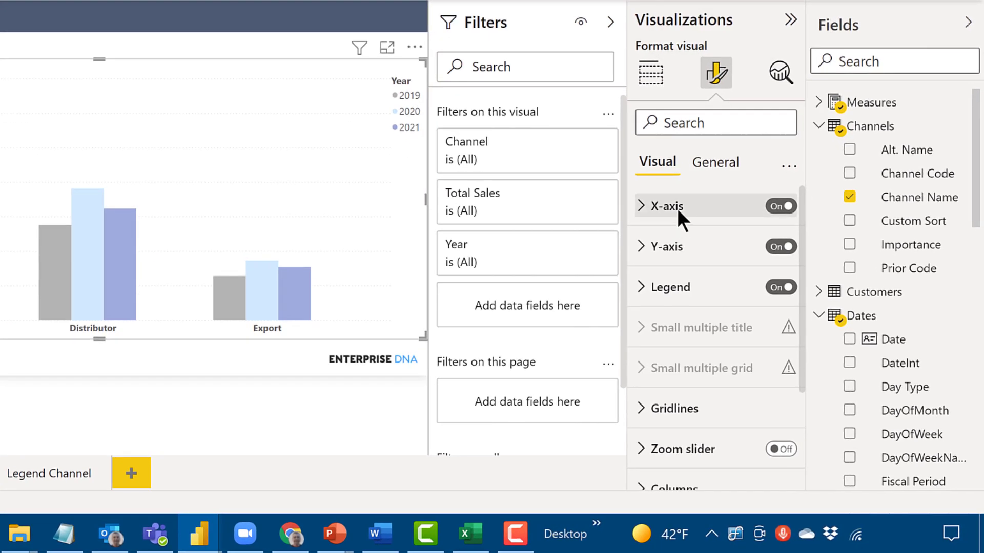
{"action": "left_click", "coordinate": [664, 206]}
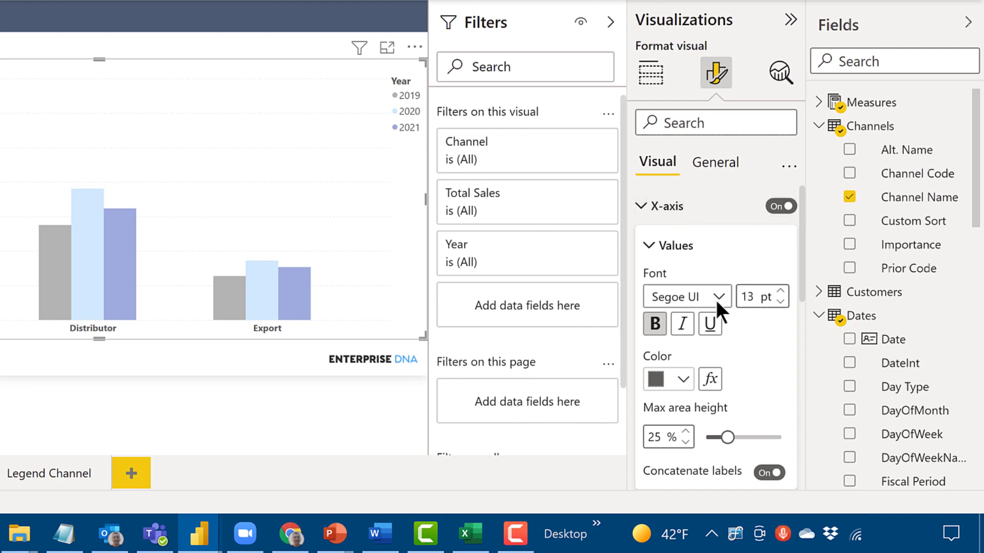
{"action": "mouse_move", "coordinate": [824, 392]}
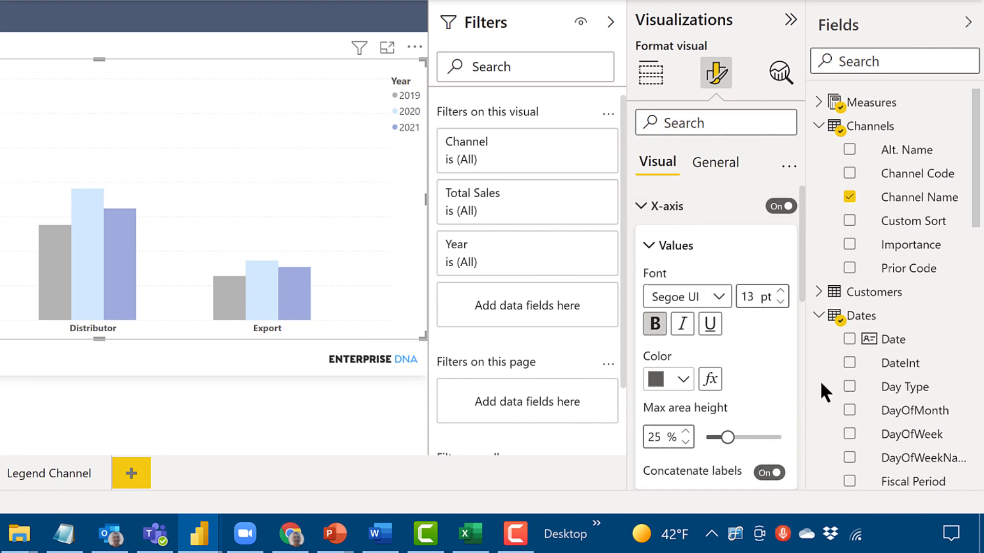
{"action": "mouse_move", "coordinate": [546, 329]}
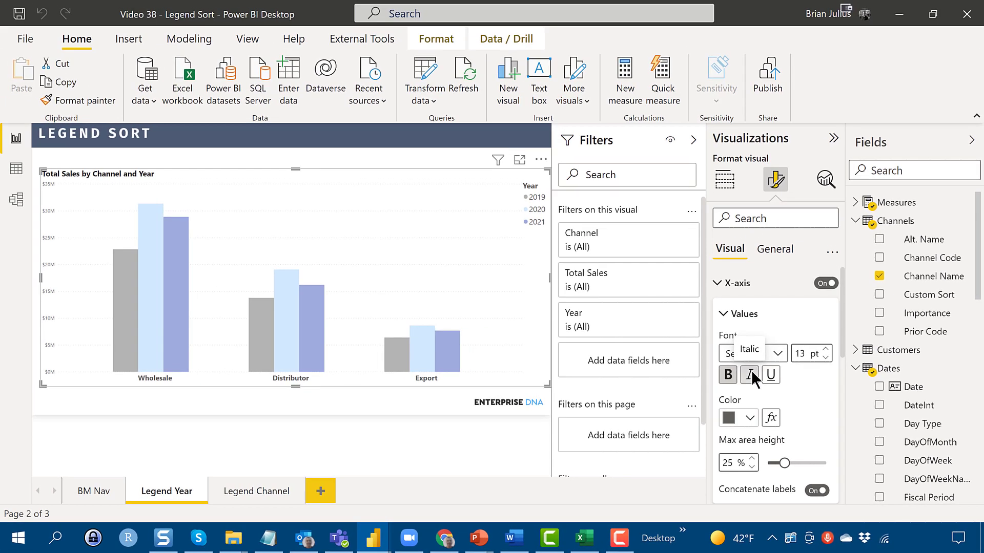
{"action": "left_click", "coordinate": [728, 375]}
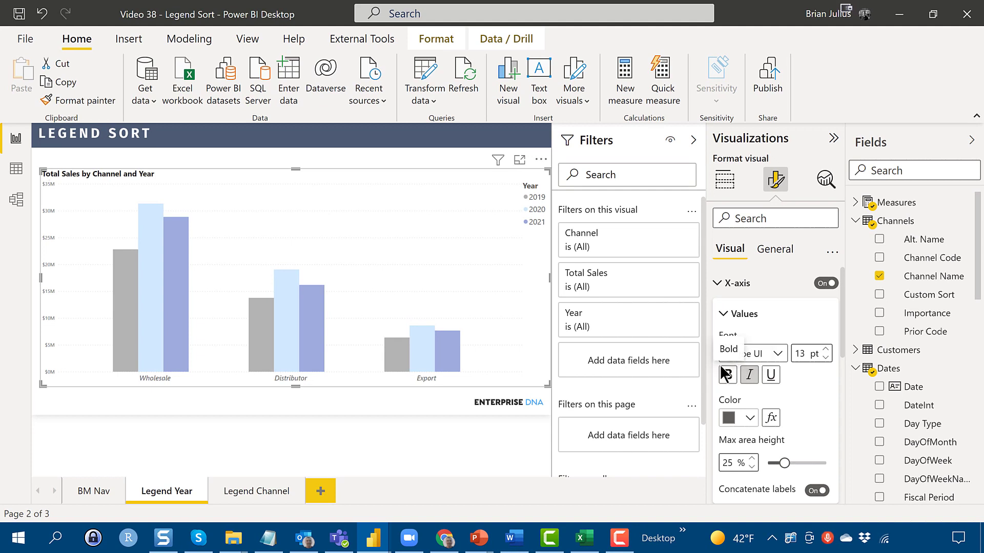
{"action": "left_click", "coordinate": [748, 418]}
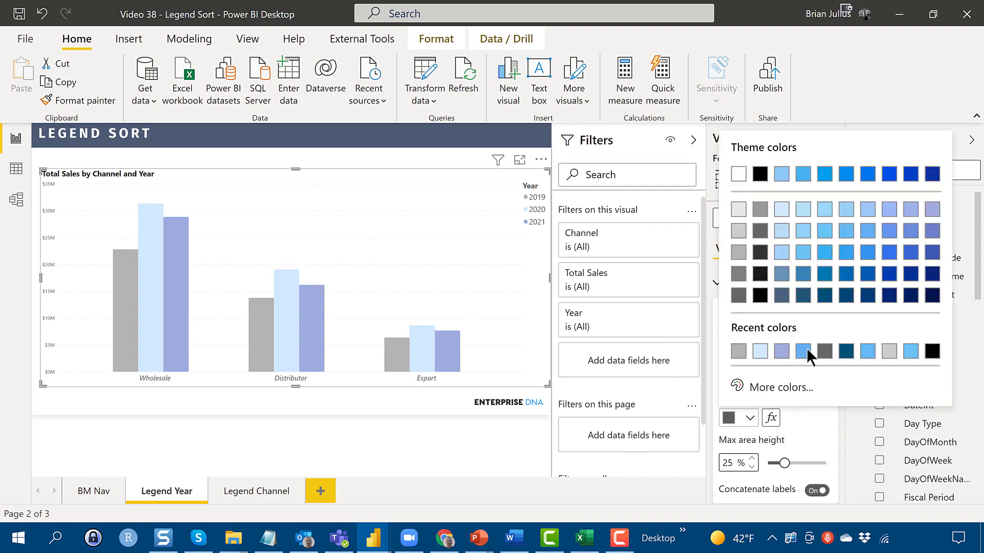
{"action": "mouse_move", "coordinate": [843, 358]}
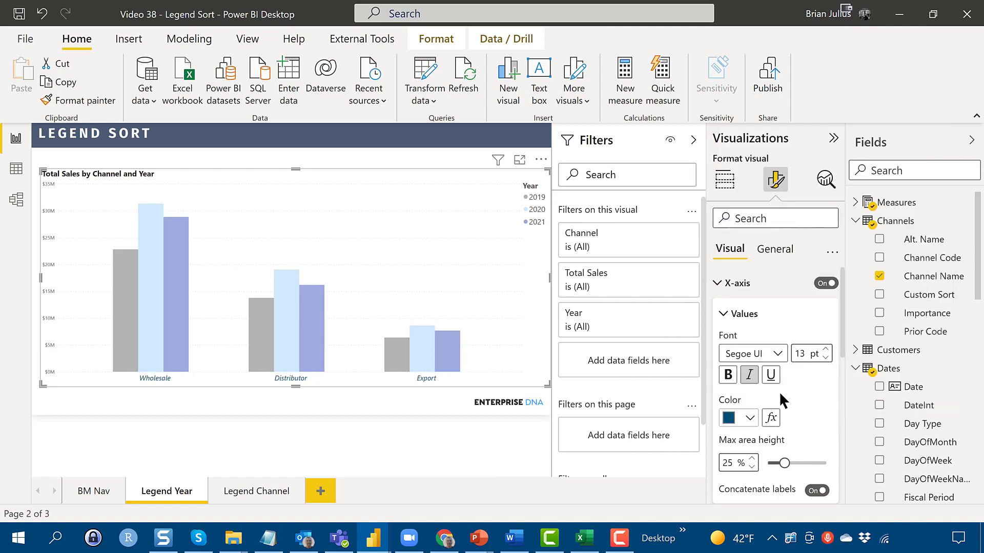
{"action": "mouse_move", "coordinate": [831, 348]}
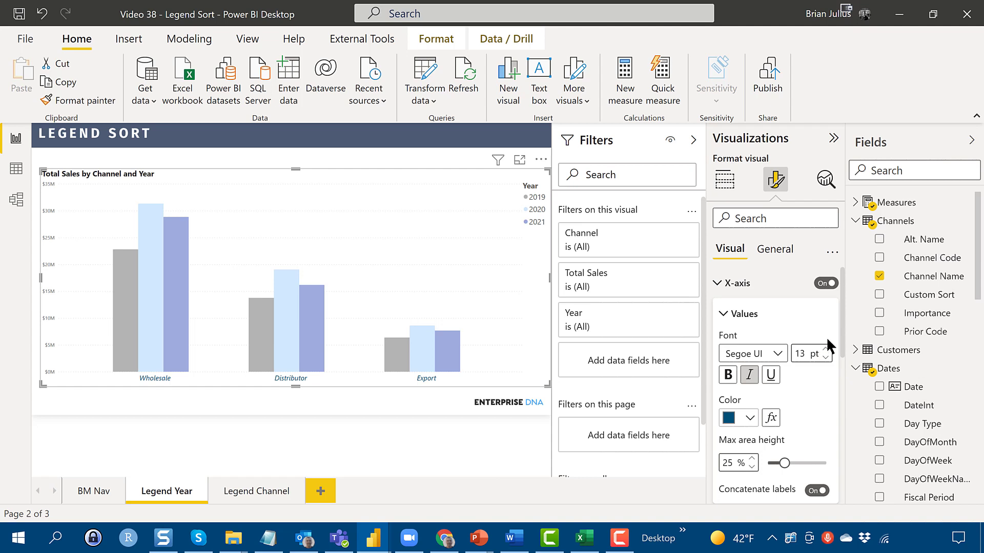
Raise the x-axis label font size to 14 pt with the spinner
{"action": "left_click", "coordinate": [827, 351]}
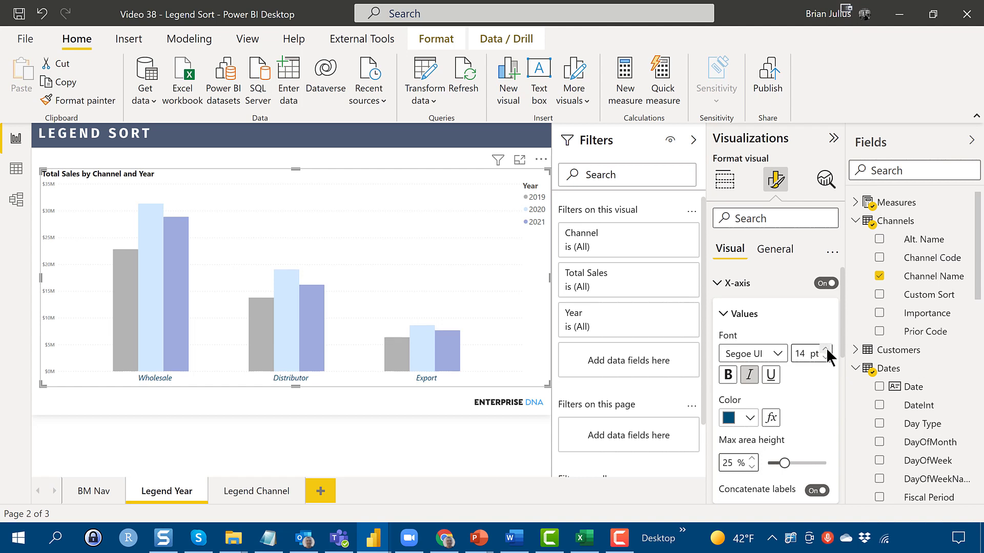
{"action": "left_click", "coordinate": [826, 350]}
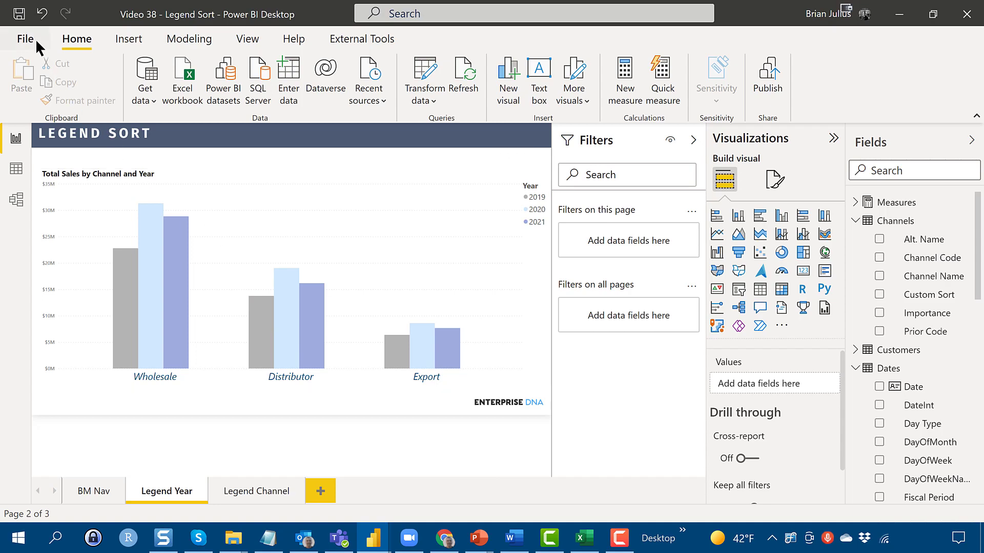
{"action": "left_click", "coordinate": [24, 38]}
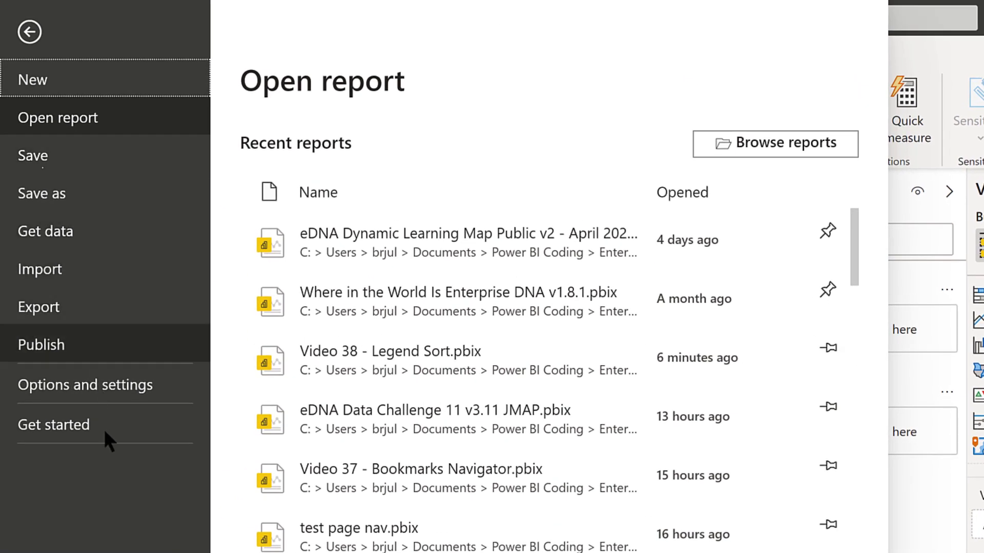
{"action": "left_click", "coordinate": [86, 385]}
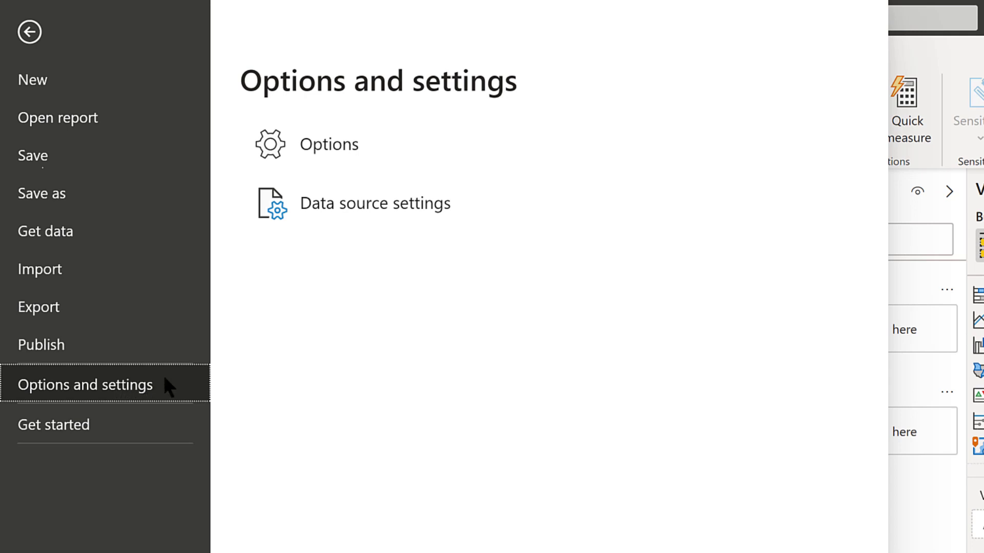
{"action": "left_click", "coordinate": [30, 32]}
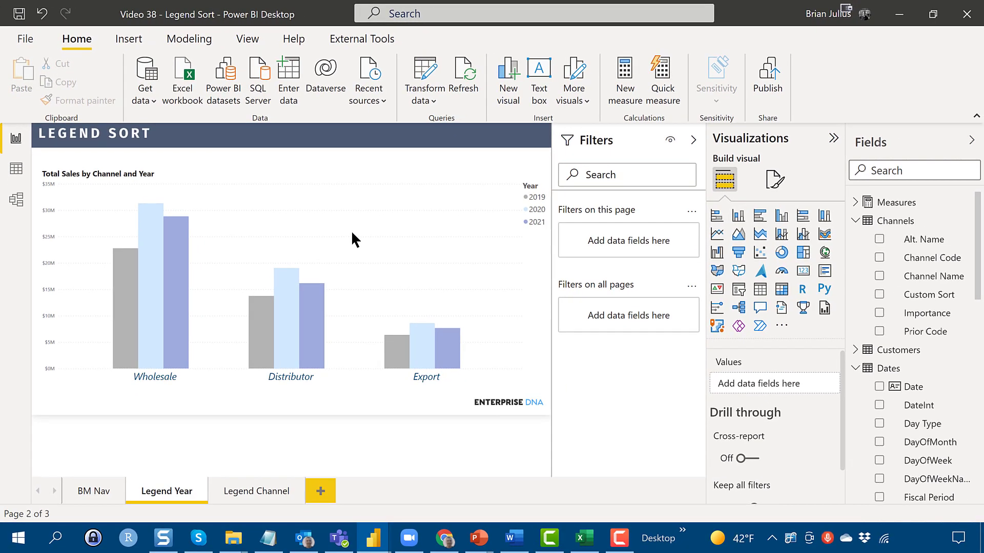
{"action": "mouse_move", "coordinate": [357, 250]}
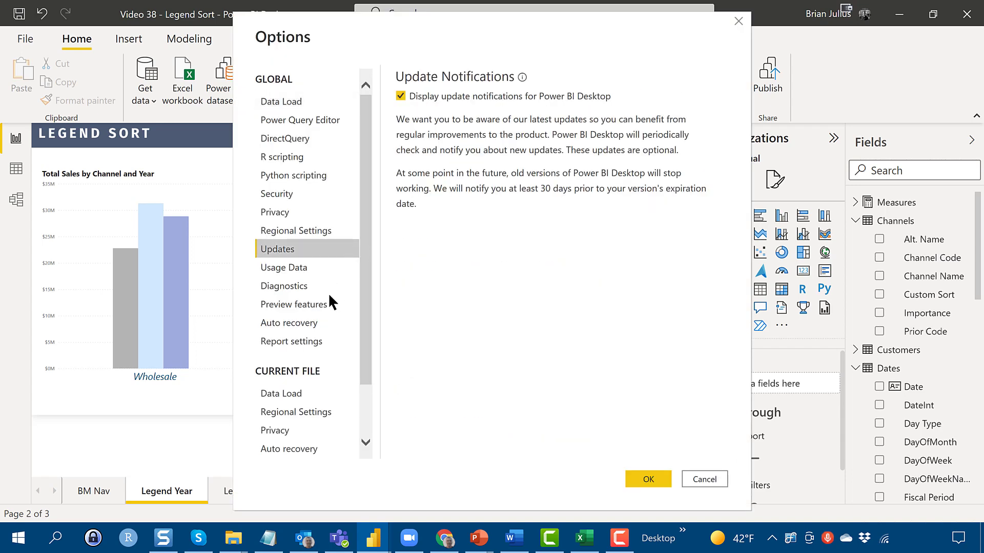
{"action": "left_click", "coordinate": [293, 305]}
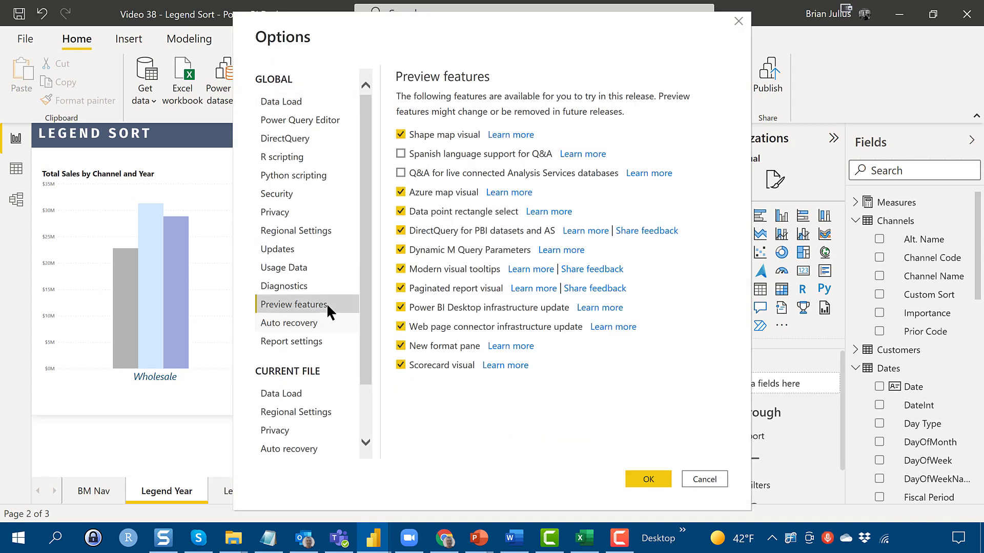
{"action": "mouse_move", "coordinate": [488, 355]}
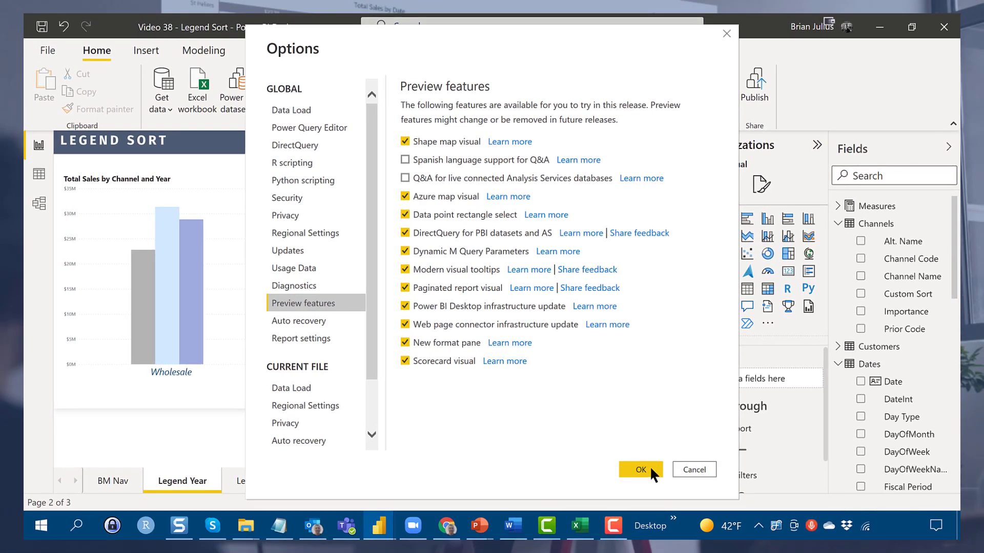
{"action": "left_click", "coordinate": [639, 469]}
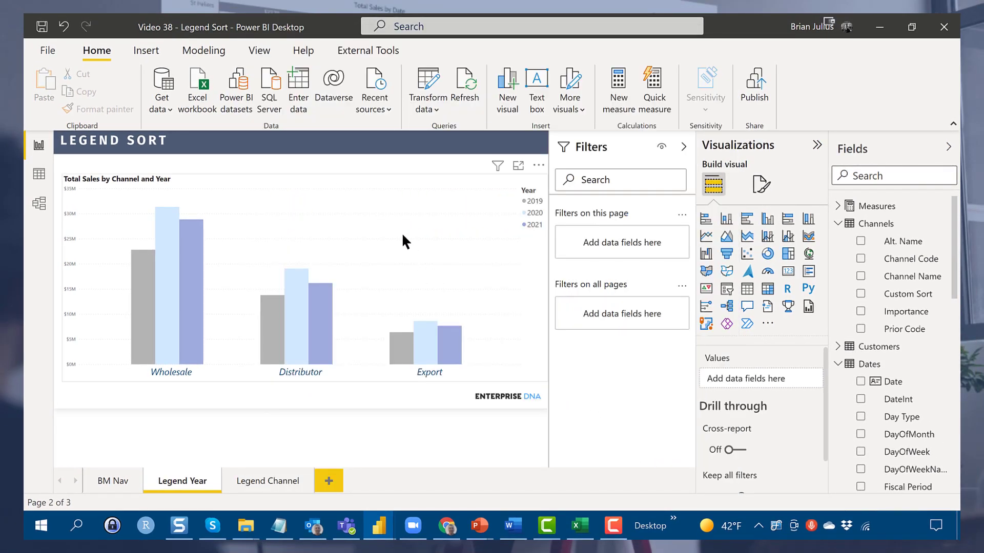